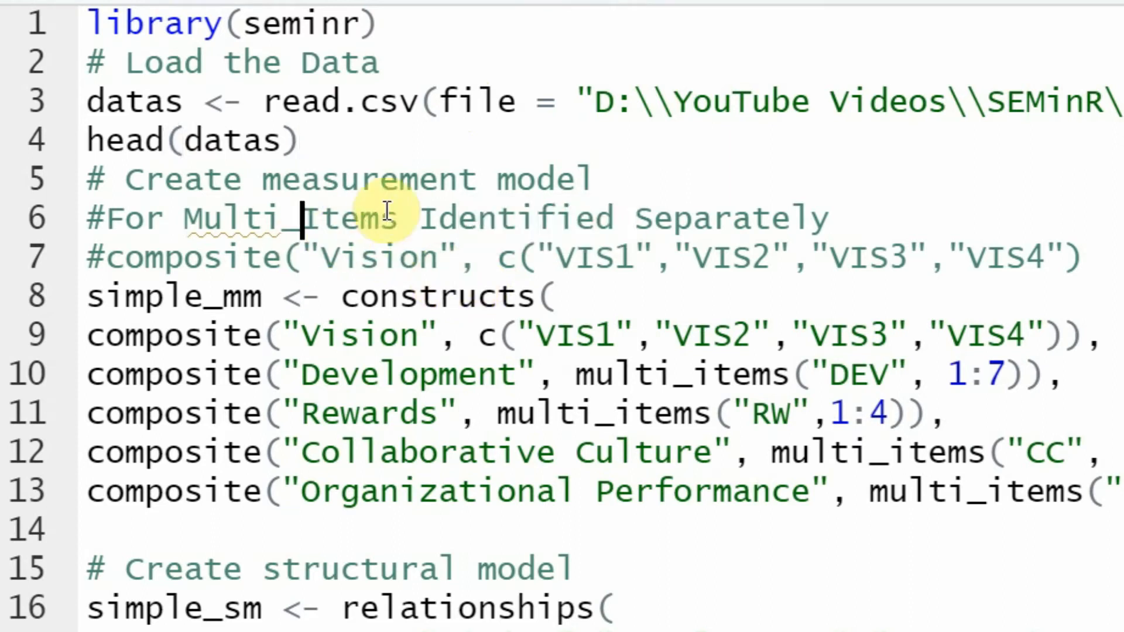
mouse_move(429, 226)
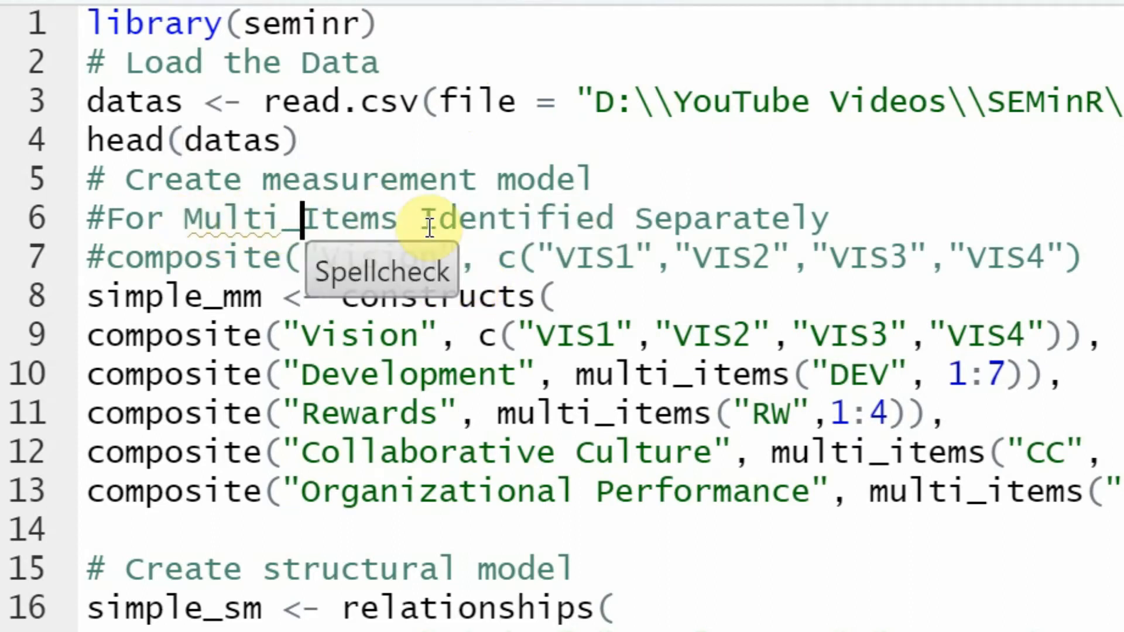
mouse_move(283, 336)
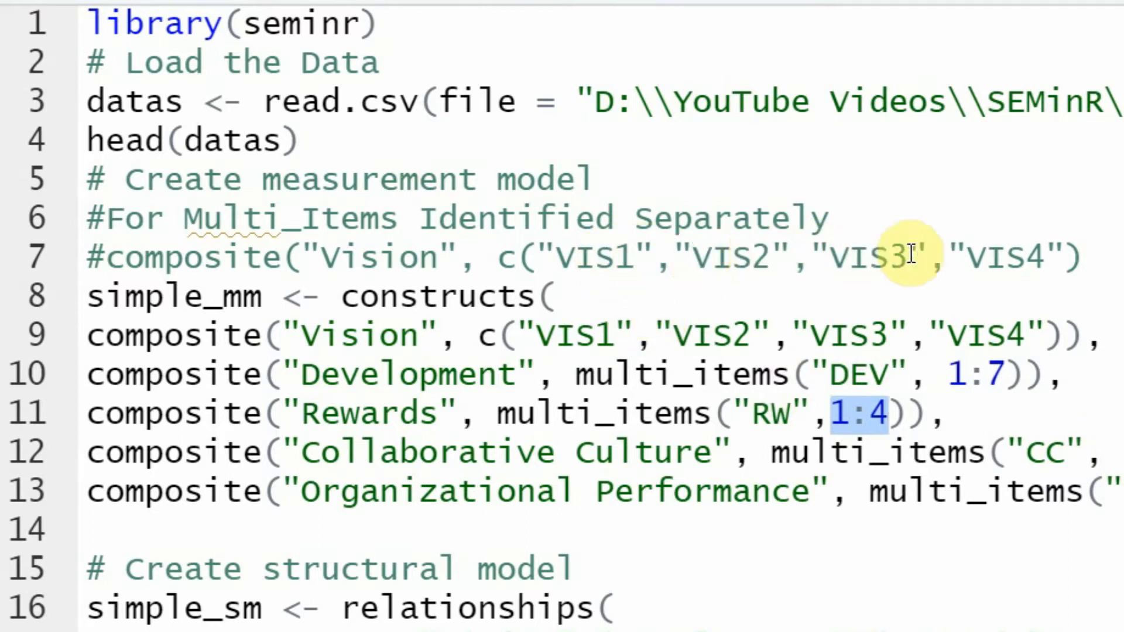
mouse_move(796, 372)
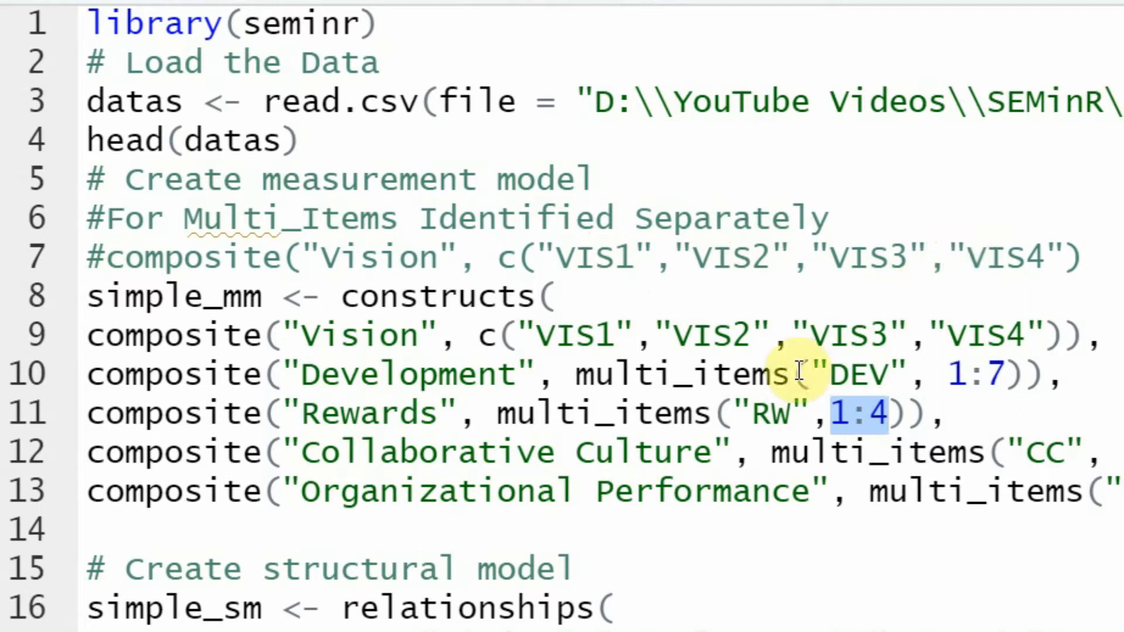
mouse_move(975, 372)
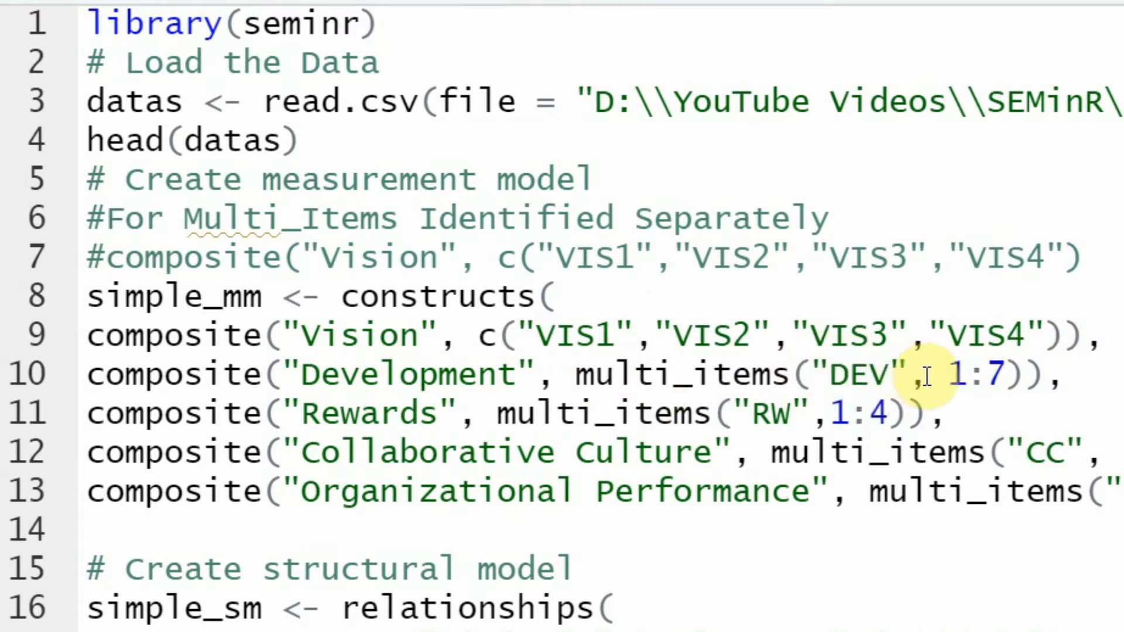
mouse_move(821, 372)
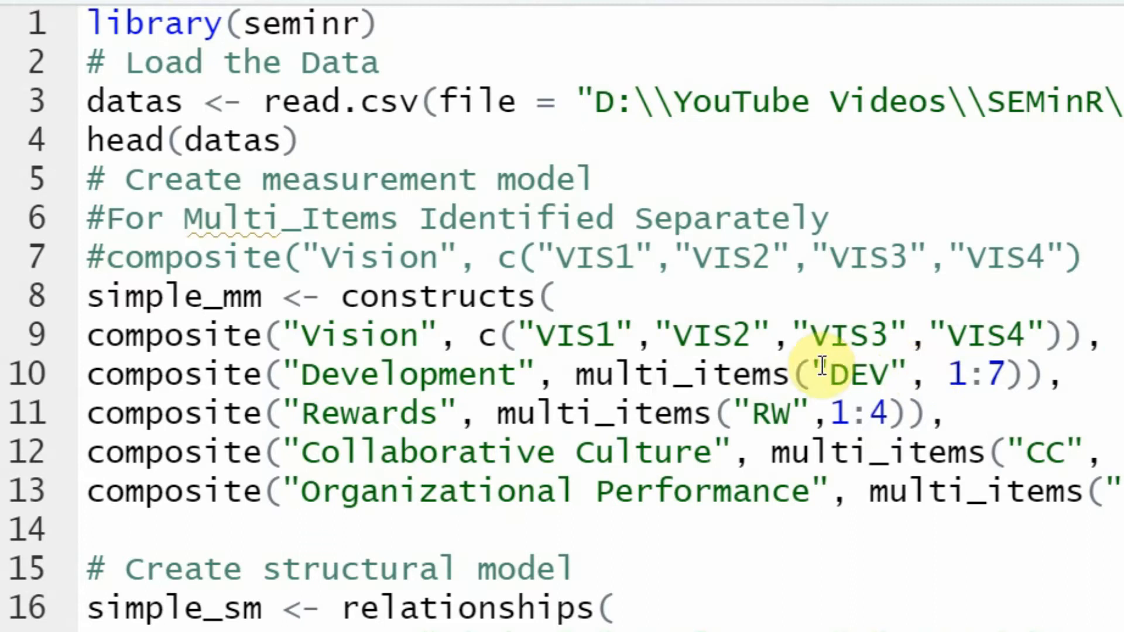
- Set the DEV range upper item to 7, then remove VIS2 from the Vision item list on line 9
double_click(688, 373)
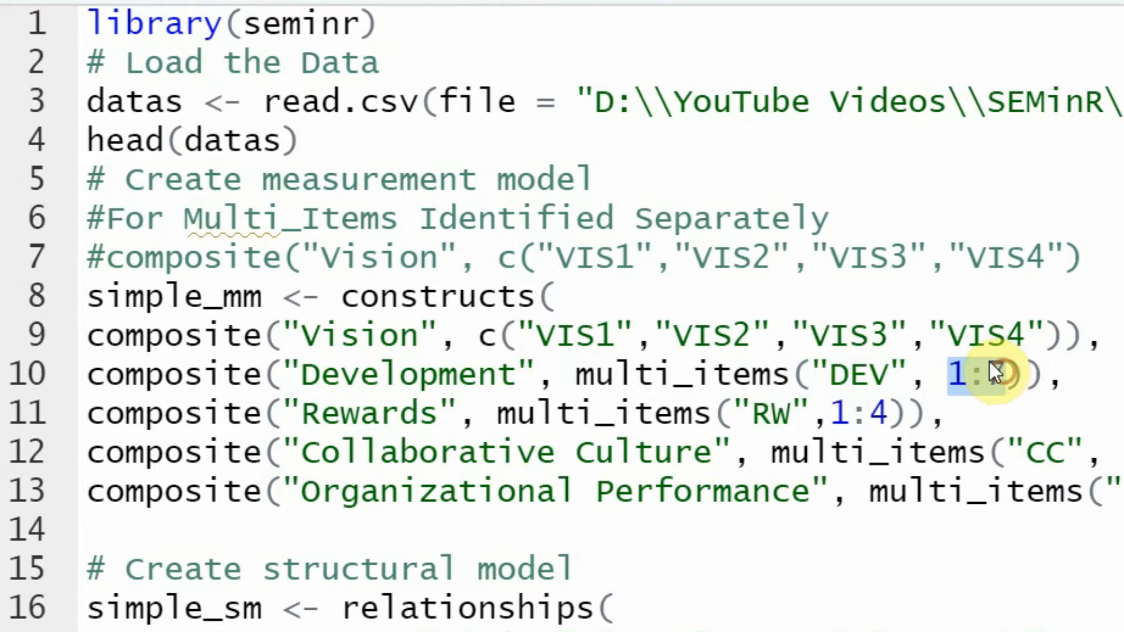
type("7")
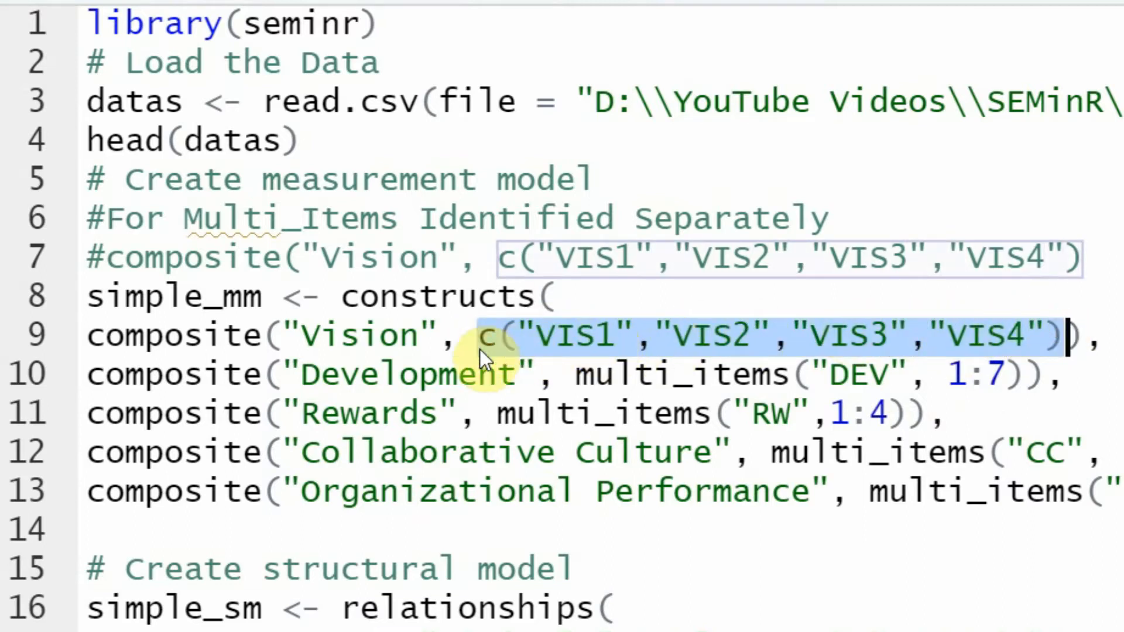
left_click(494, 335)
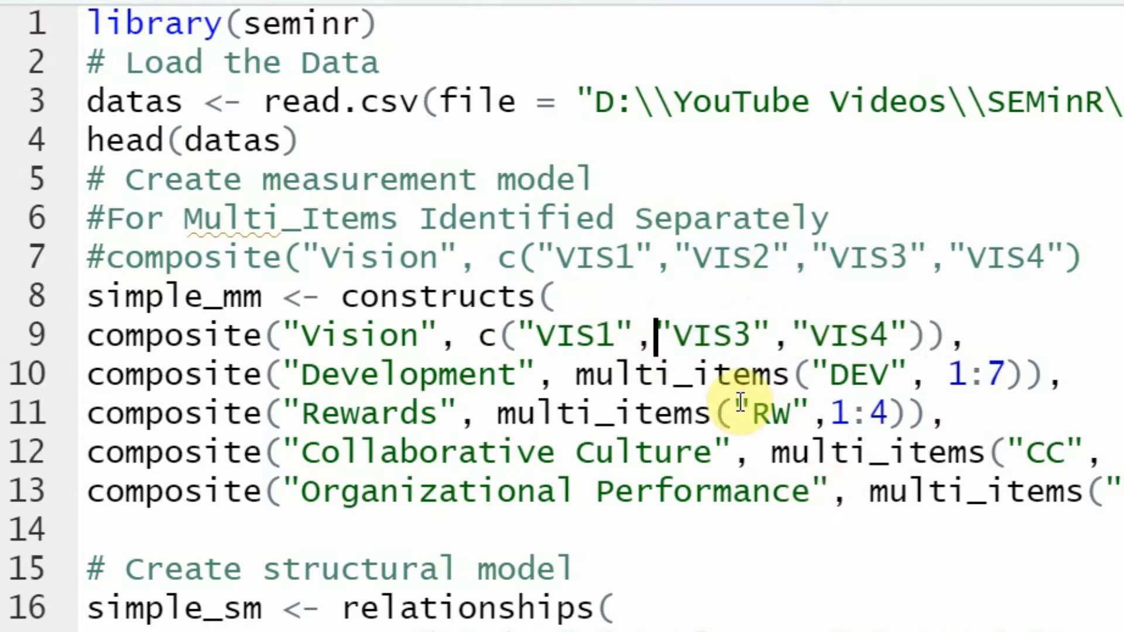
double_click(351, 334)
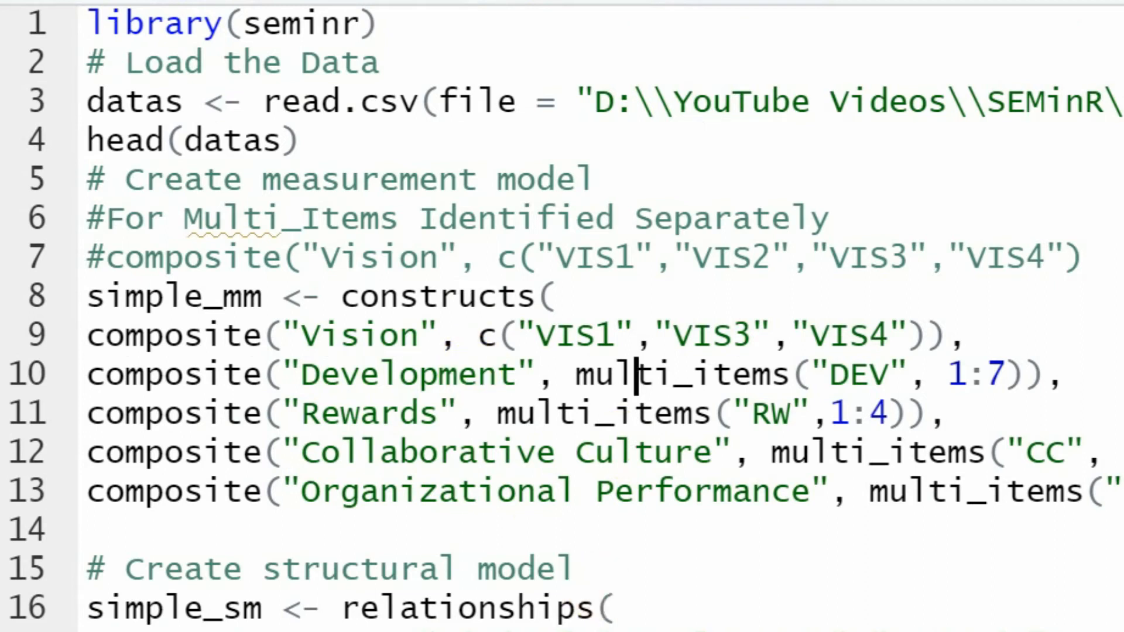
mouse_move(361, 167)
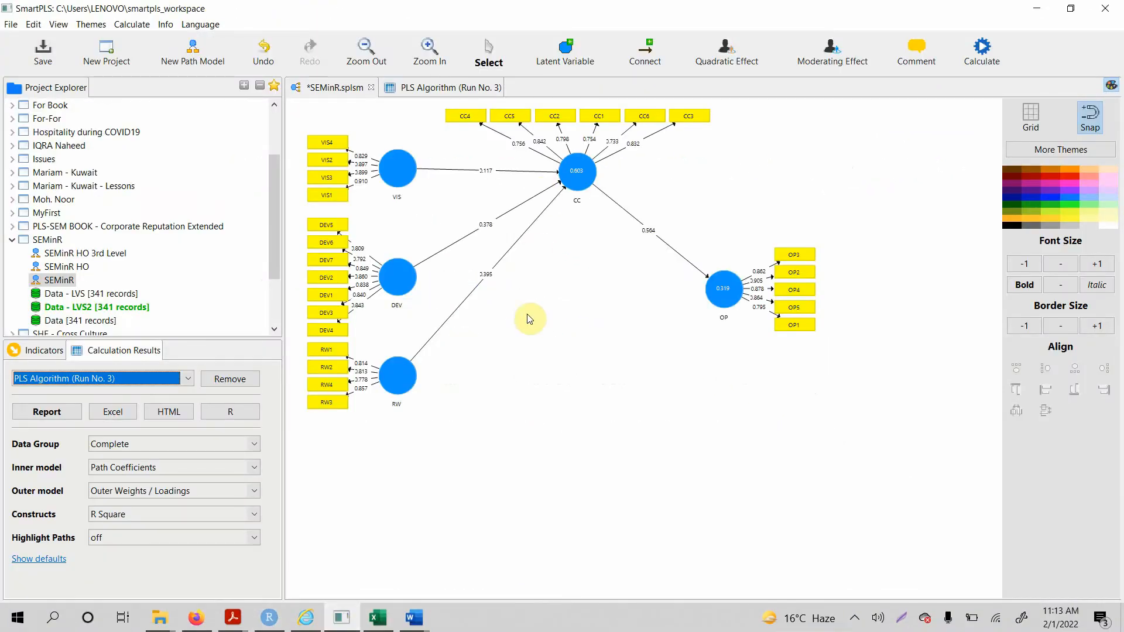
mouse_move(523, 191)
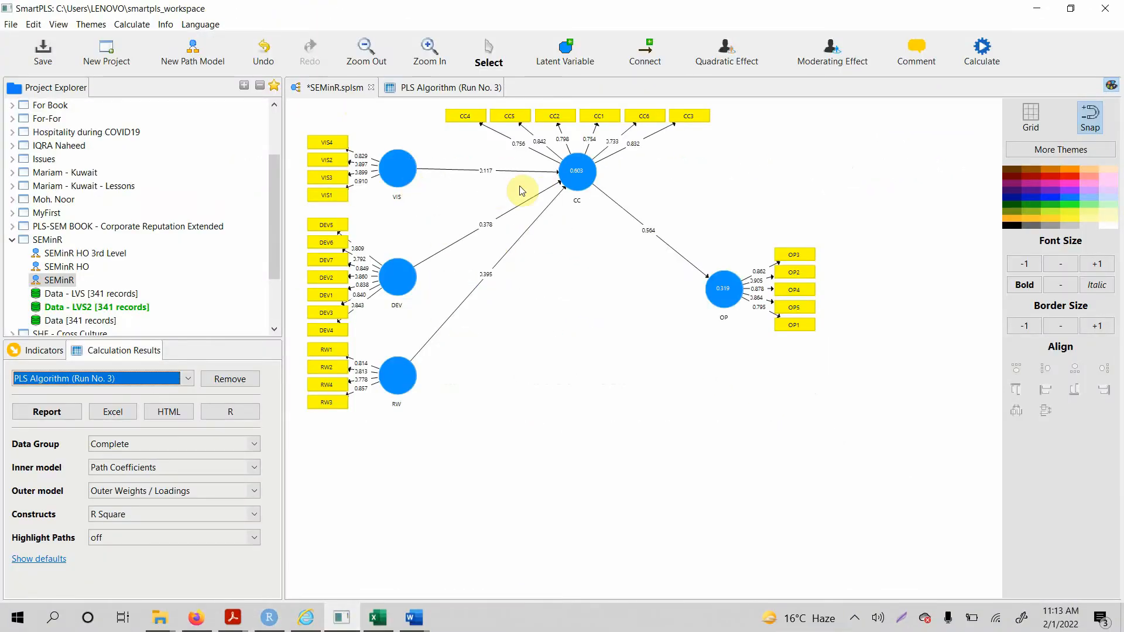
- Restore VIS1..VIS4 on line 9 and bring up the SmartPLS estimated path model
left_click(269, 617)
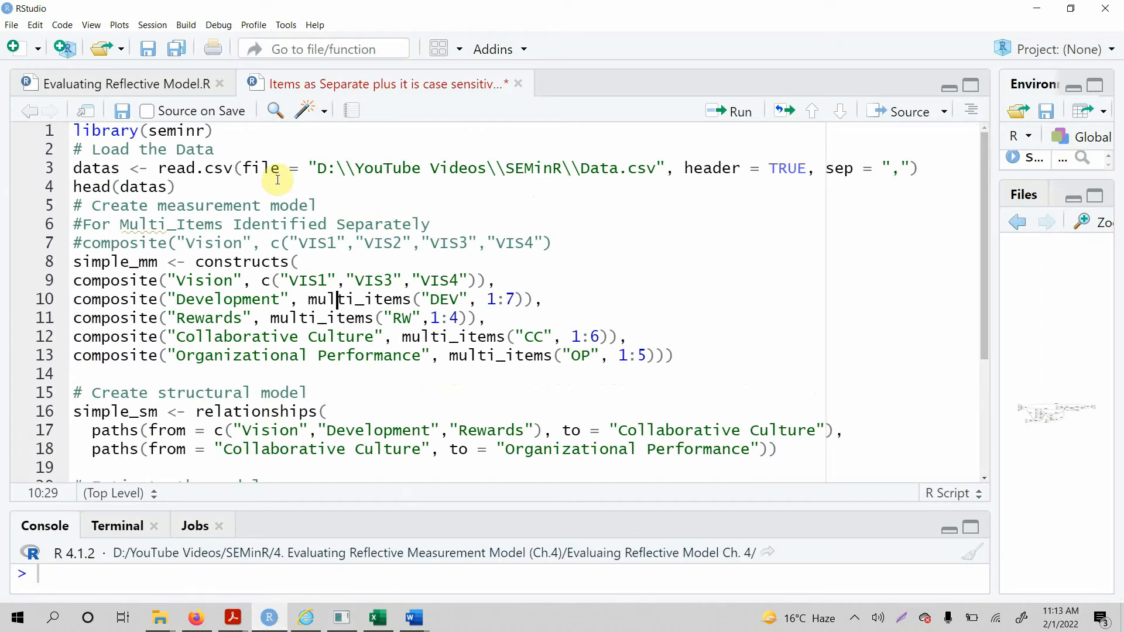
left_click(353, 280)
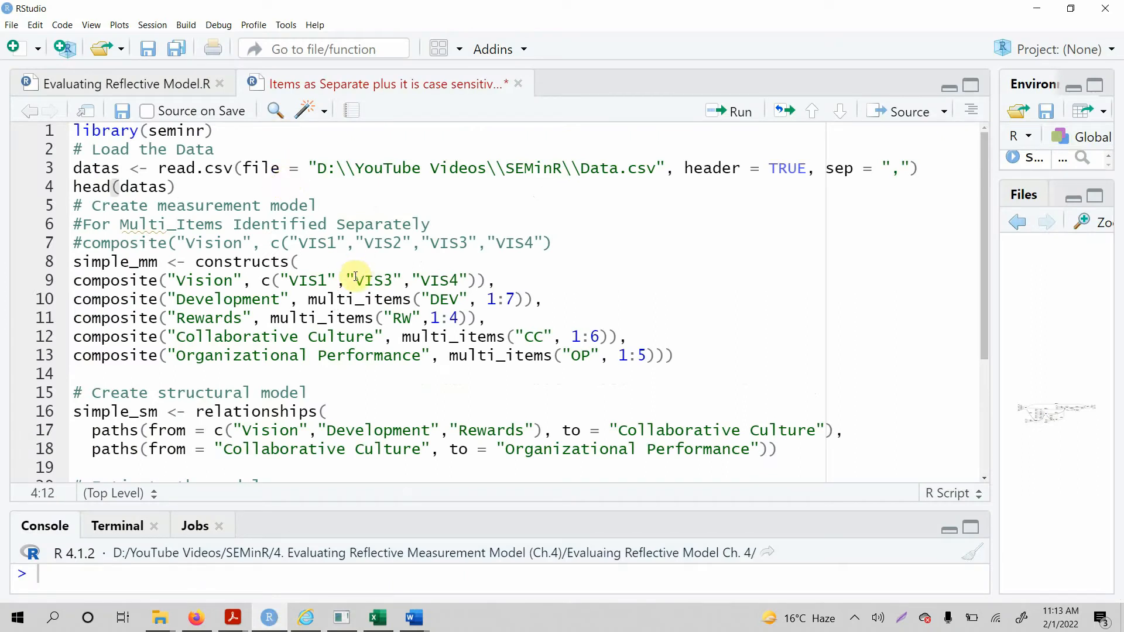
left_click(412, 298)
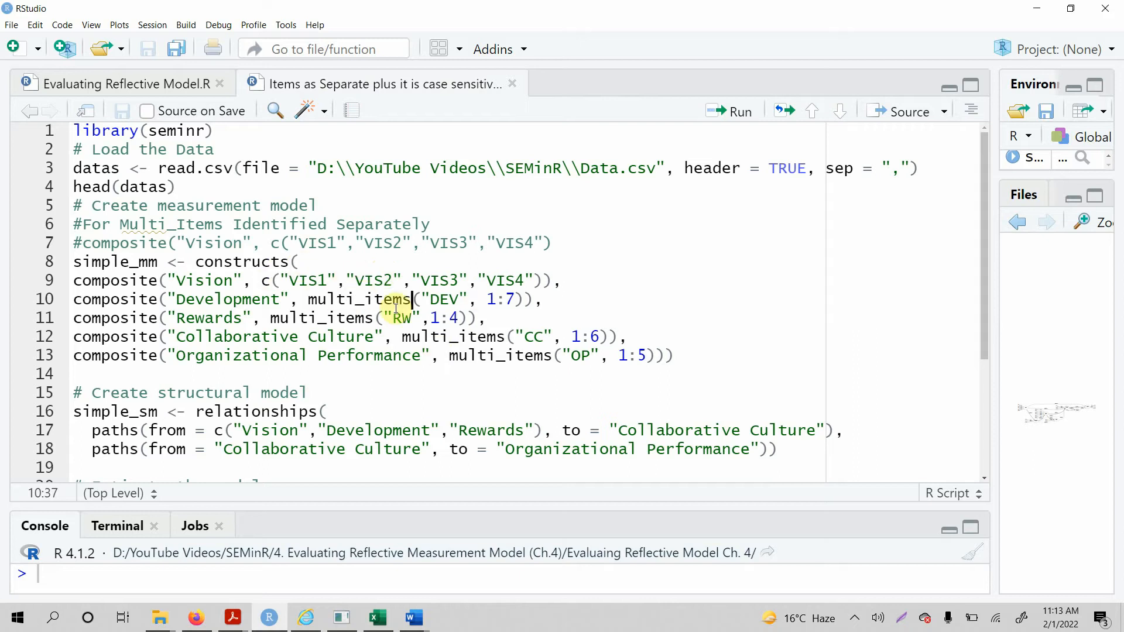
left_click(330, 336)
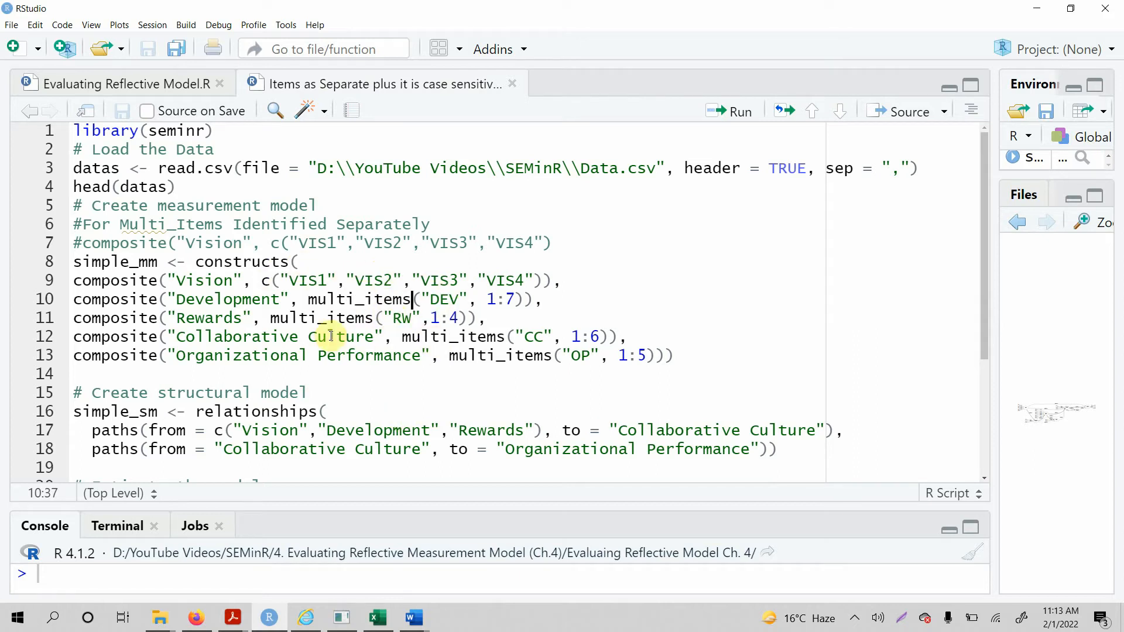
left_click(341, 617)
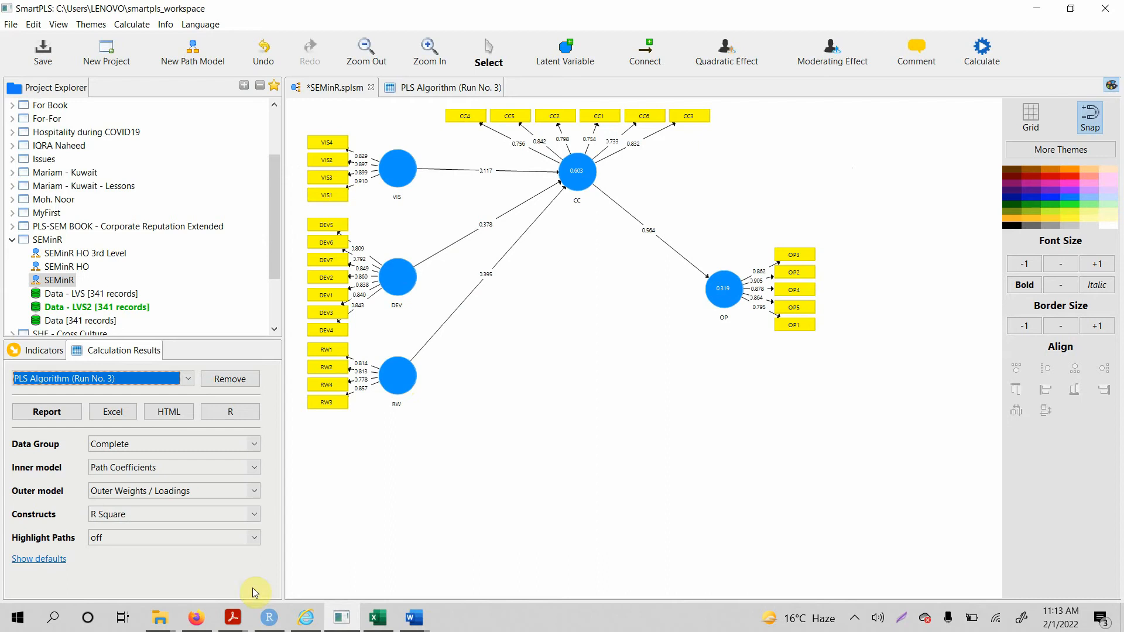
- Run the entire script to estimate the seminr PLS model
left_click(268, 616)
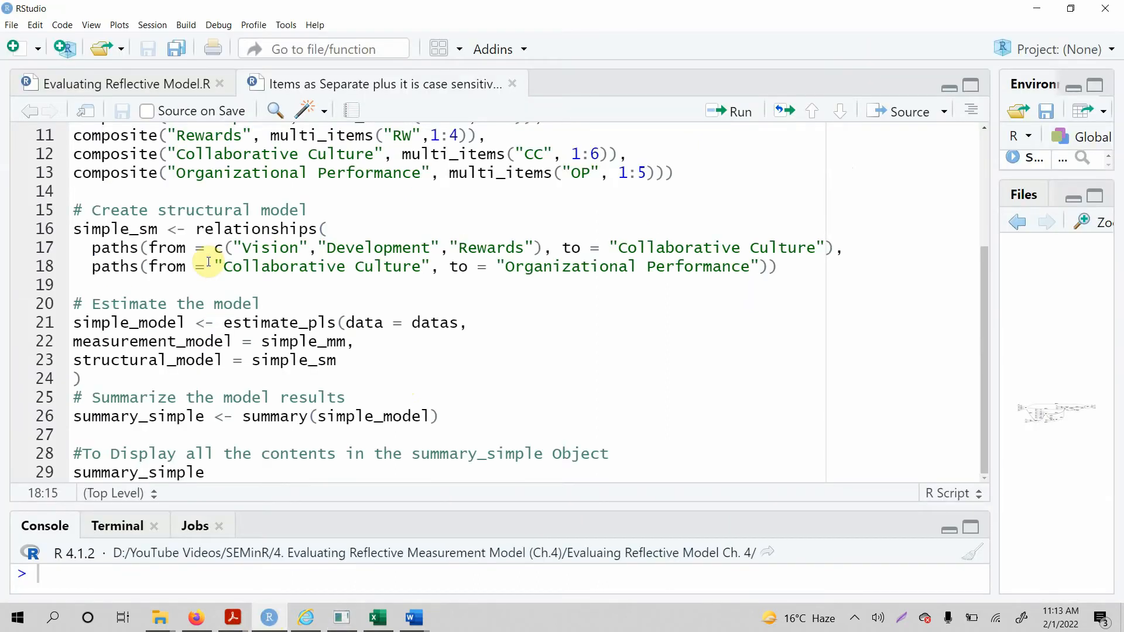
key("ctrl+a")
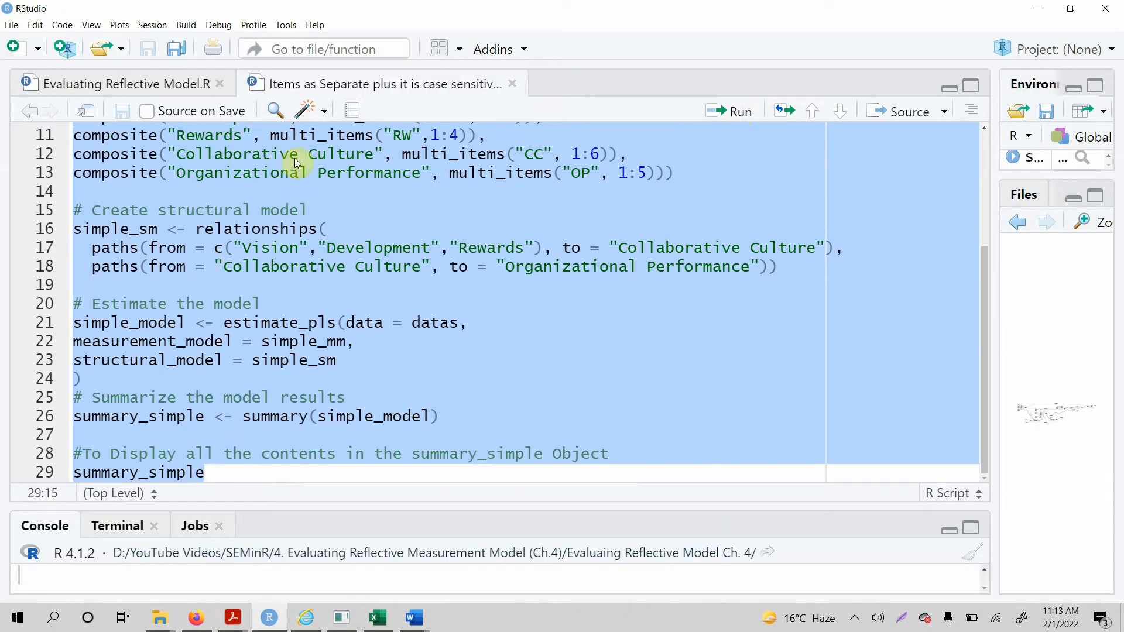
left_click(730, 111)
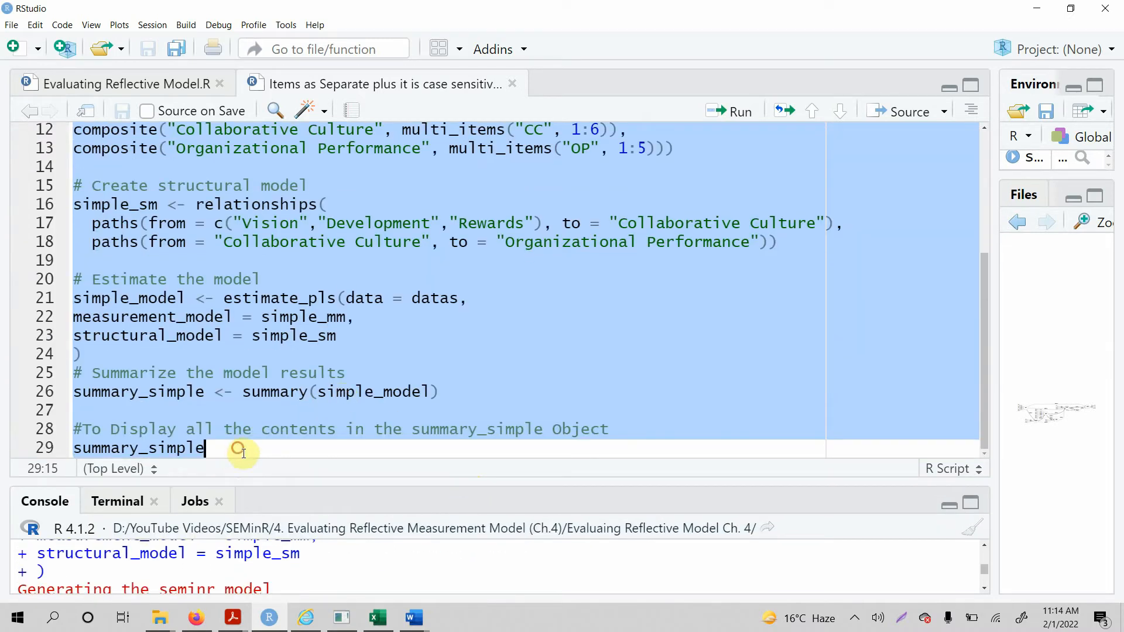
- Add a new line summary_simple$loadings using the completion list
type("summary_simple")
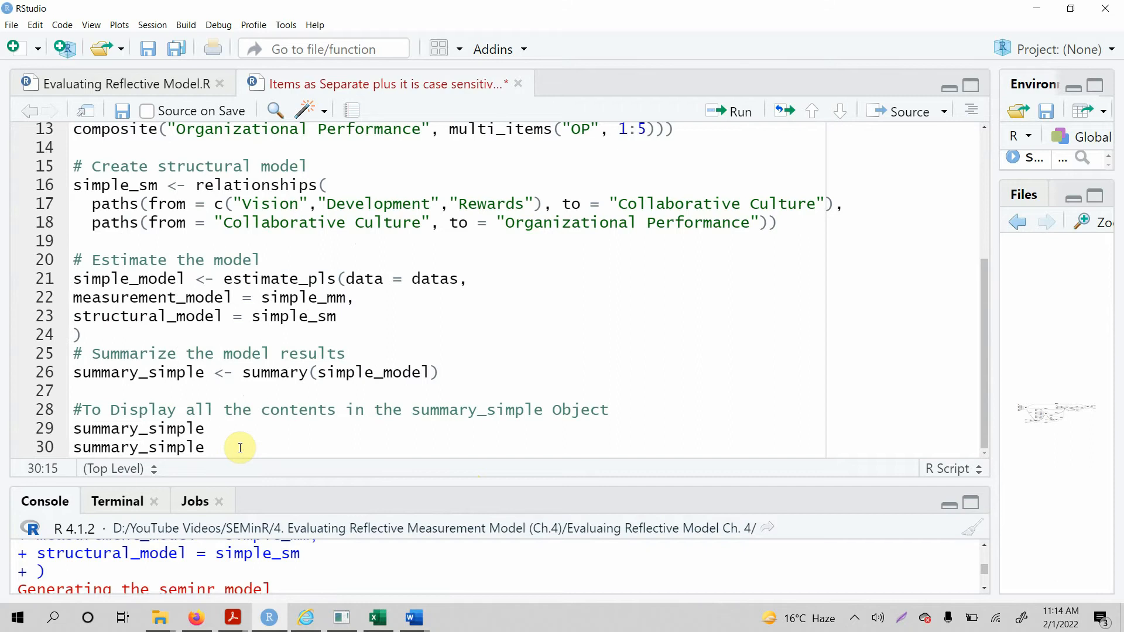
type("$")
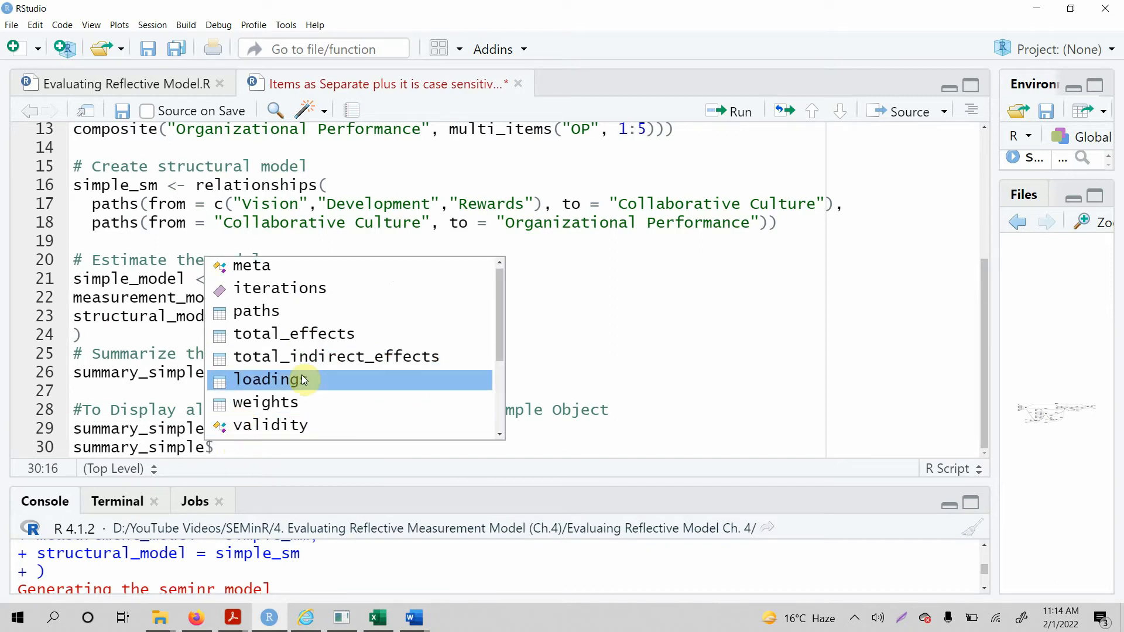
left_click(268, 379)
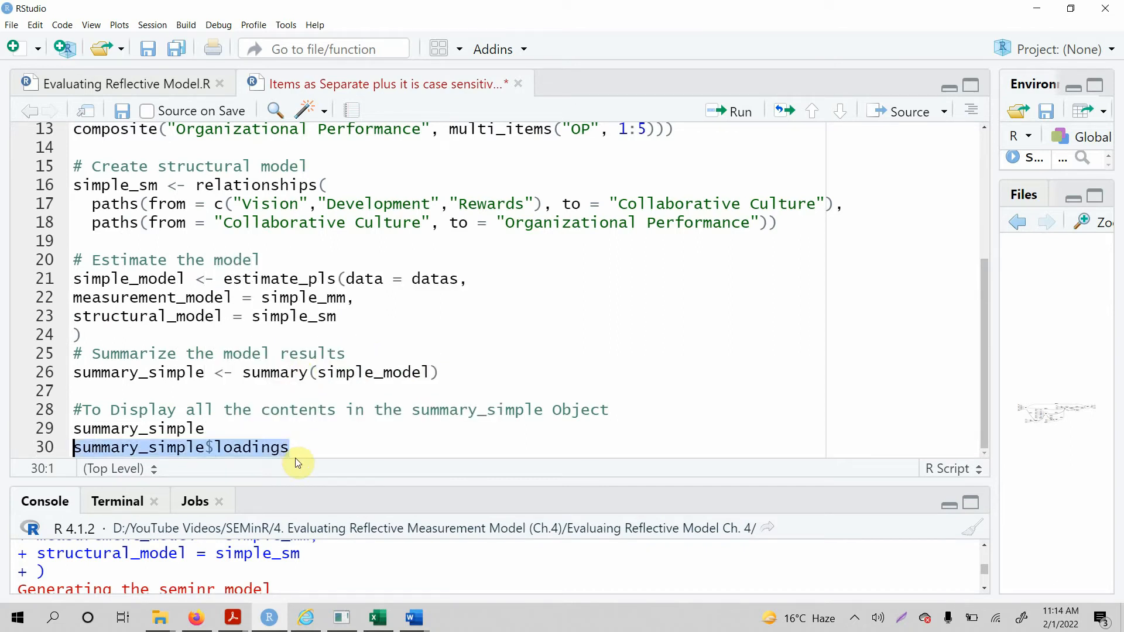
- Run summary_simple$loadings and view the printed loadings table in the console
left_click(729, 111)
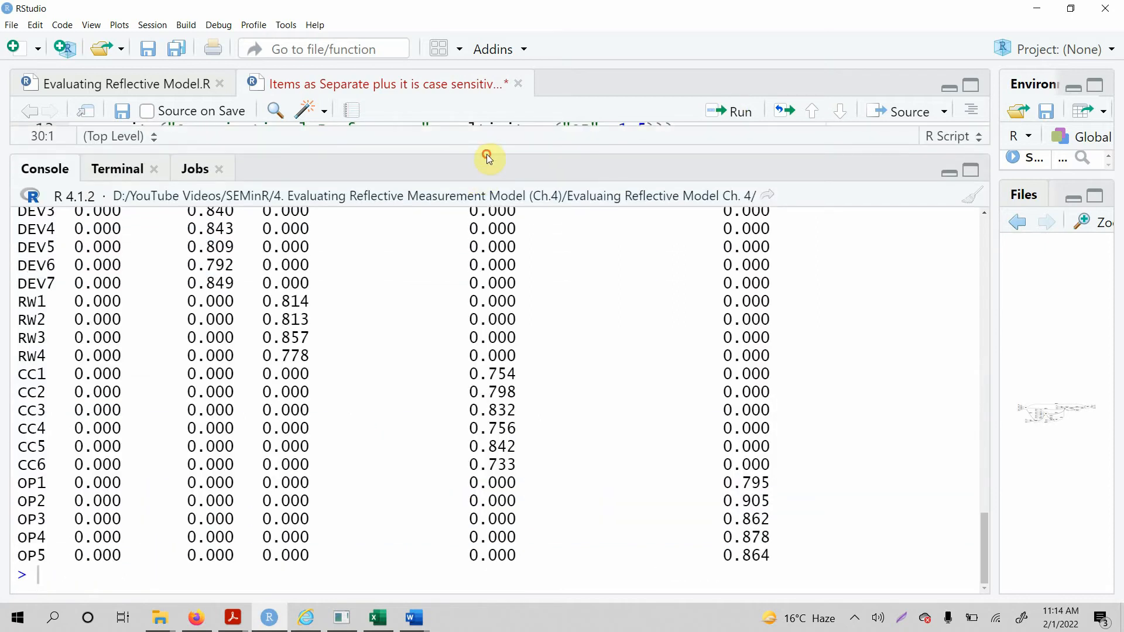
scroll("up", 3)
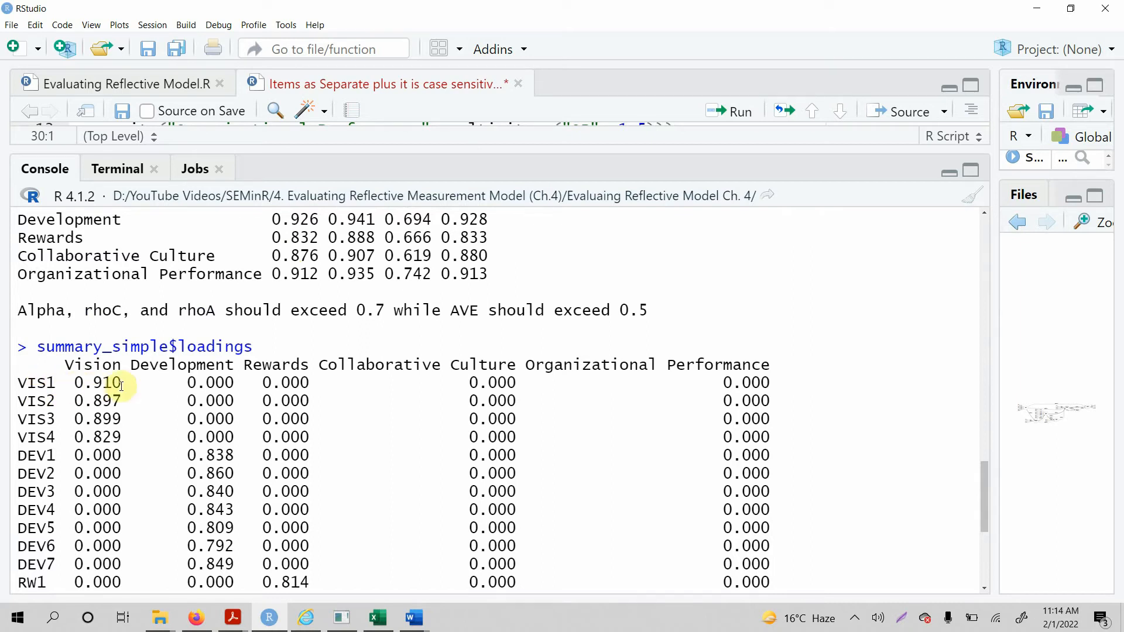
- Show SmartPLS Outer Loadings and compare VIS1 (0.910) and other items with R's loadings
left_click(340, 617)
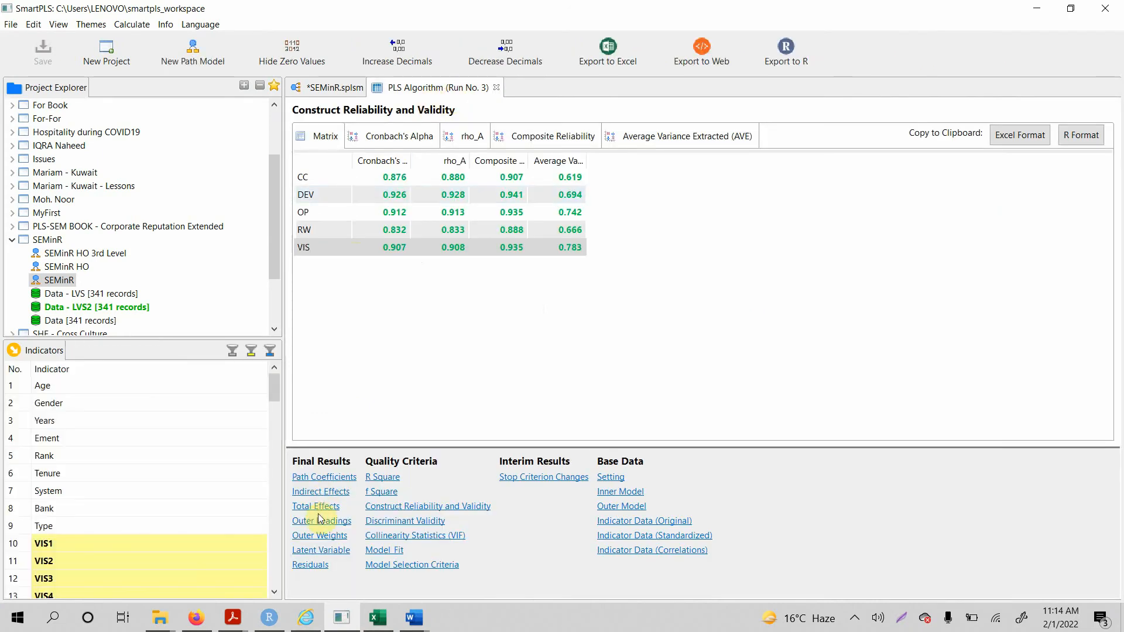
left_click(321, 519)
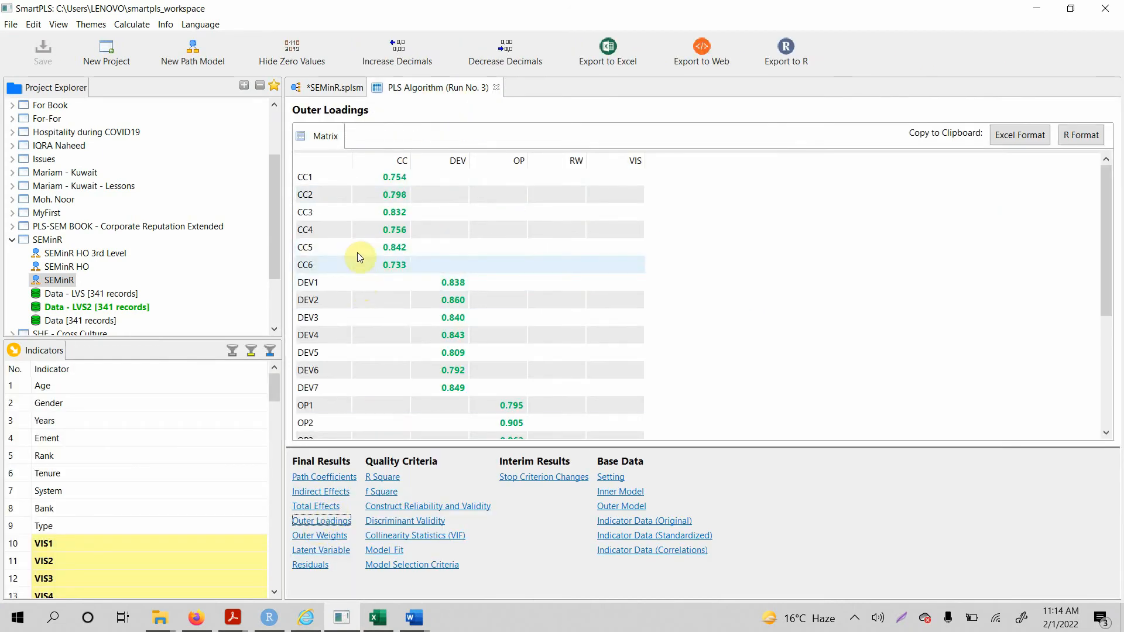
scroll("down", 3)
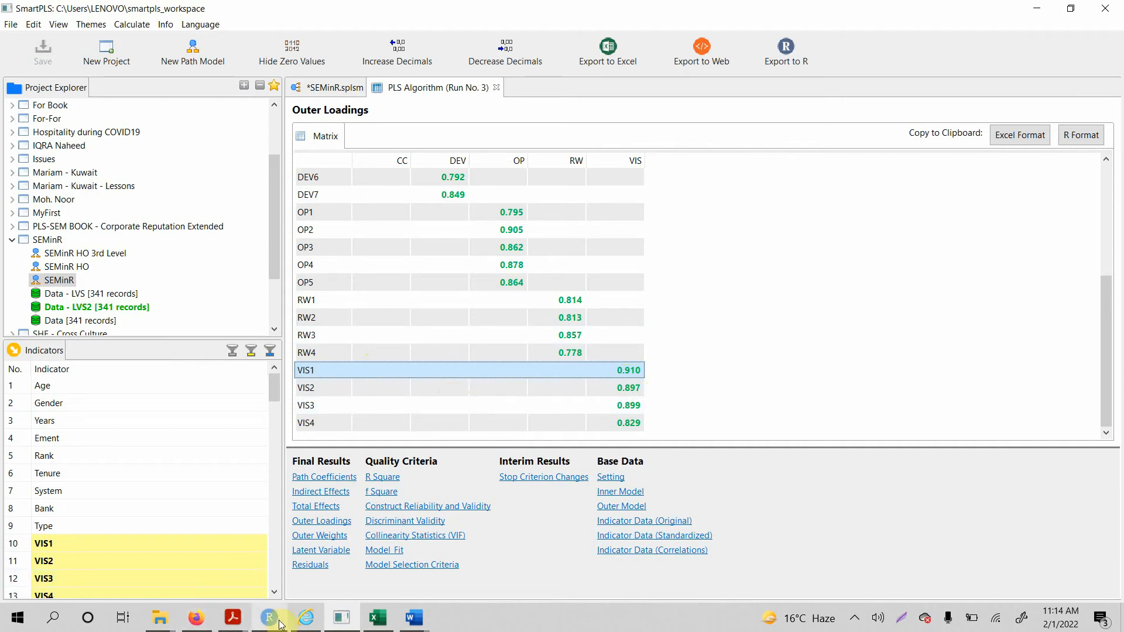
left_click(270, 617)
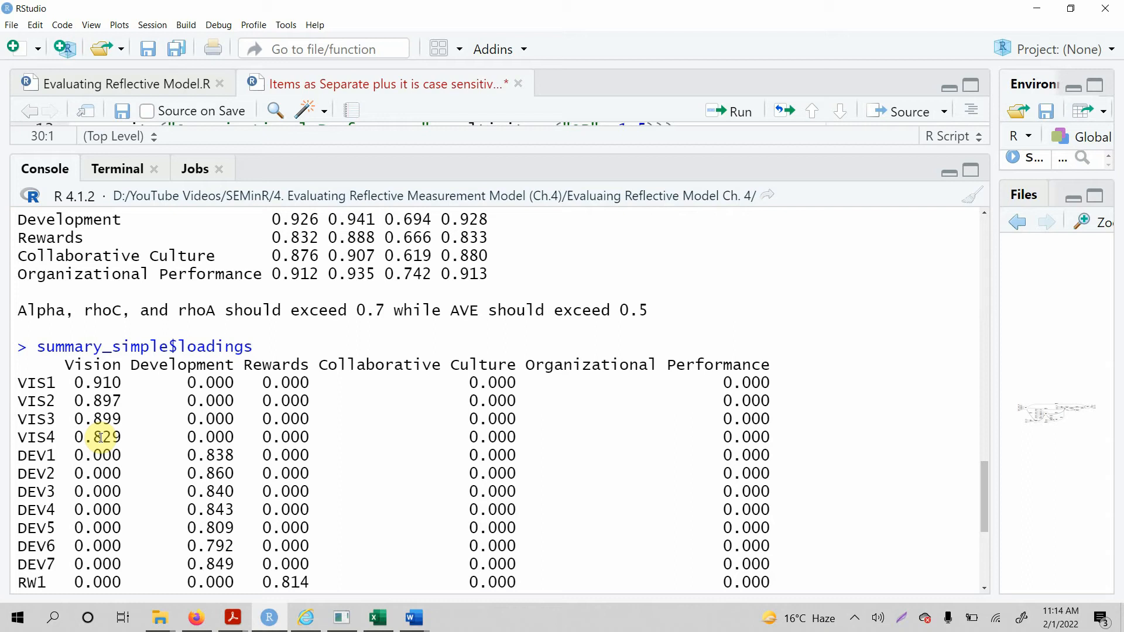
left_click(341, 617)
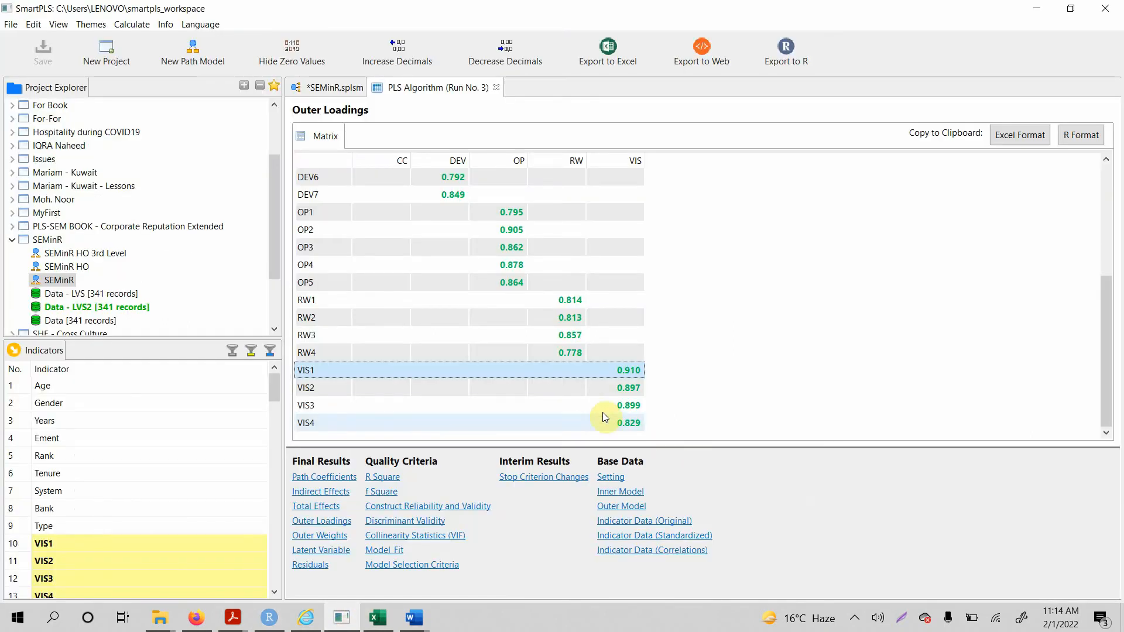
mouse_move(499, 223)
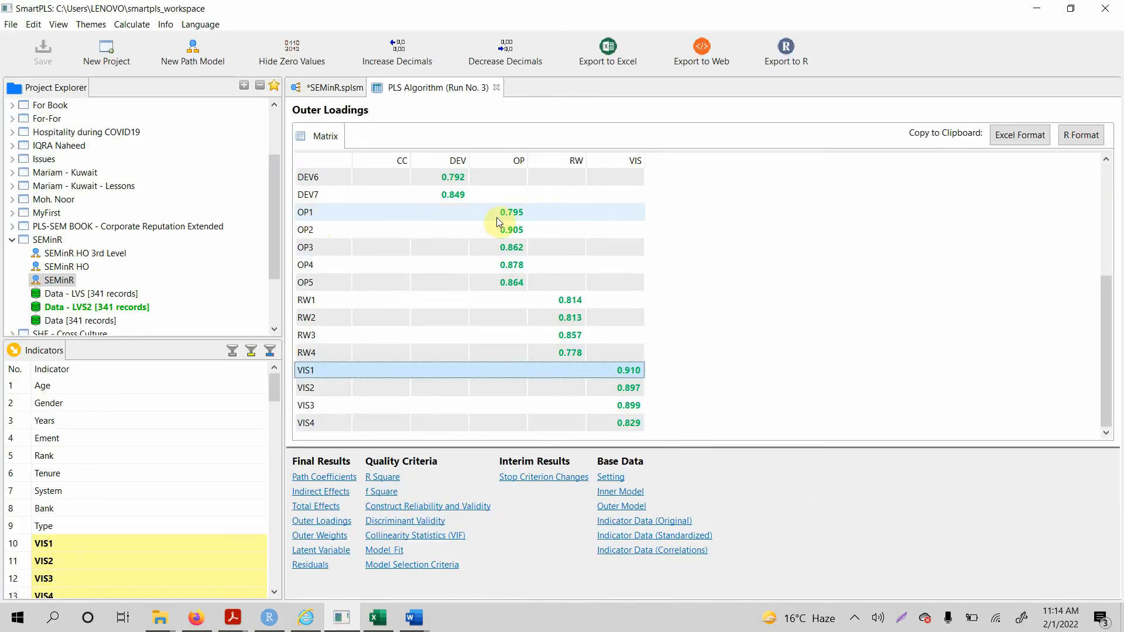
- Review R's console loadings output and return to the SmartPLS results
left_click(267, 617)
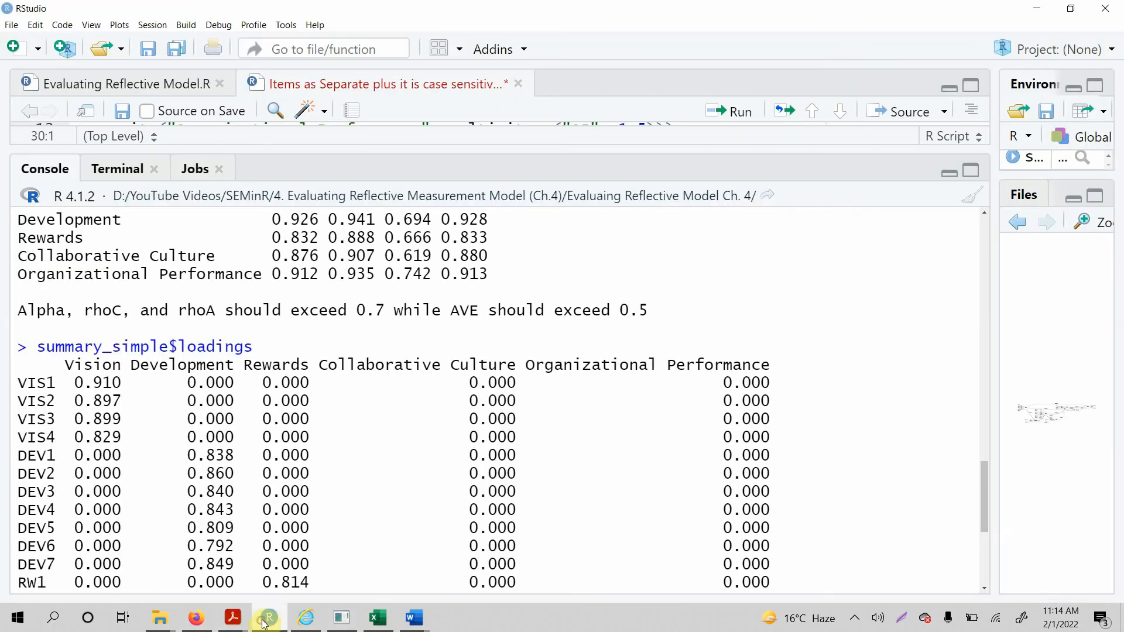
scroll("down", 3)
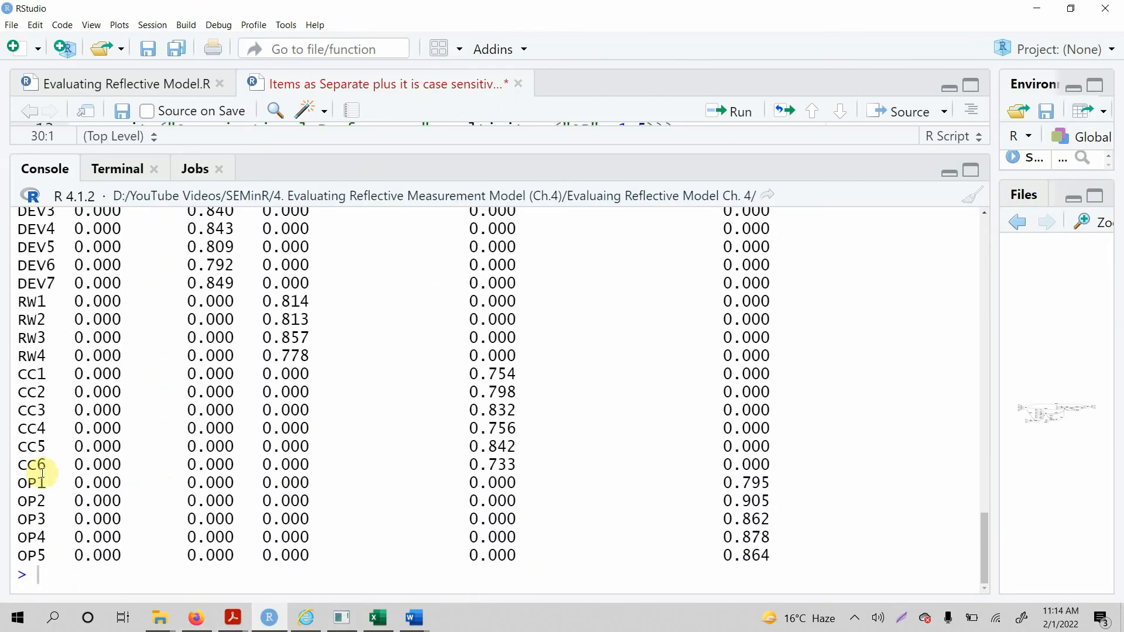
mouse_move(715, 477)
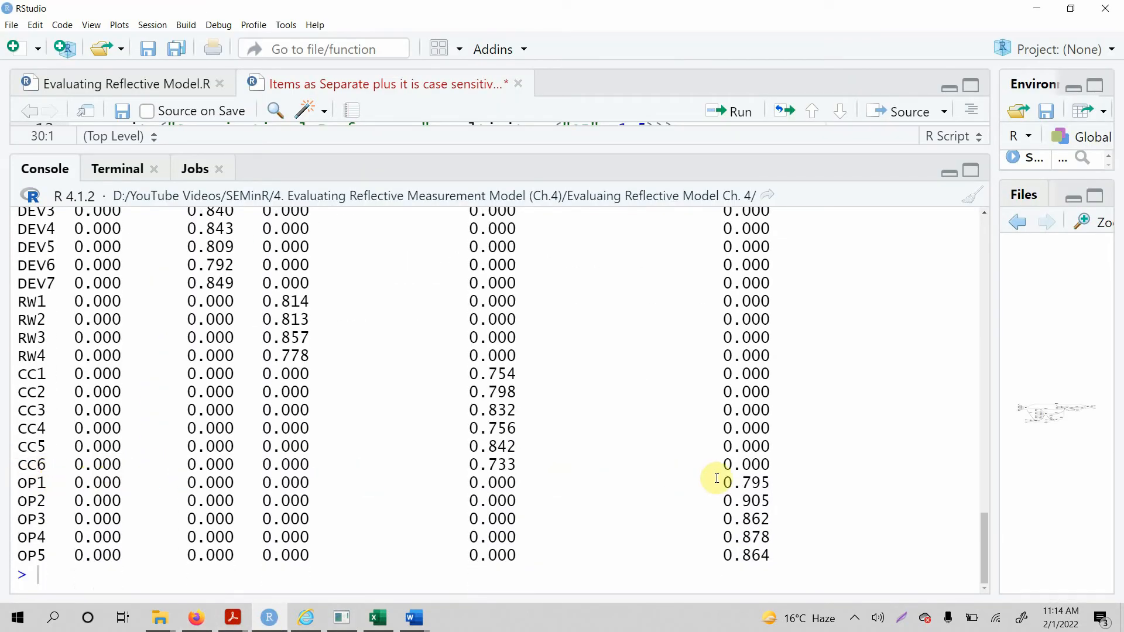
scroll("up", 3)
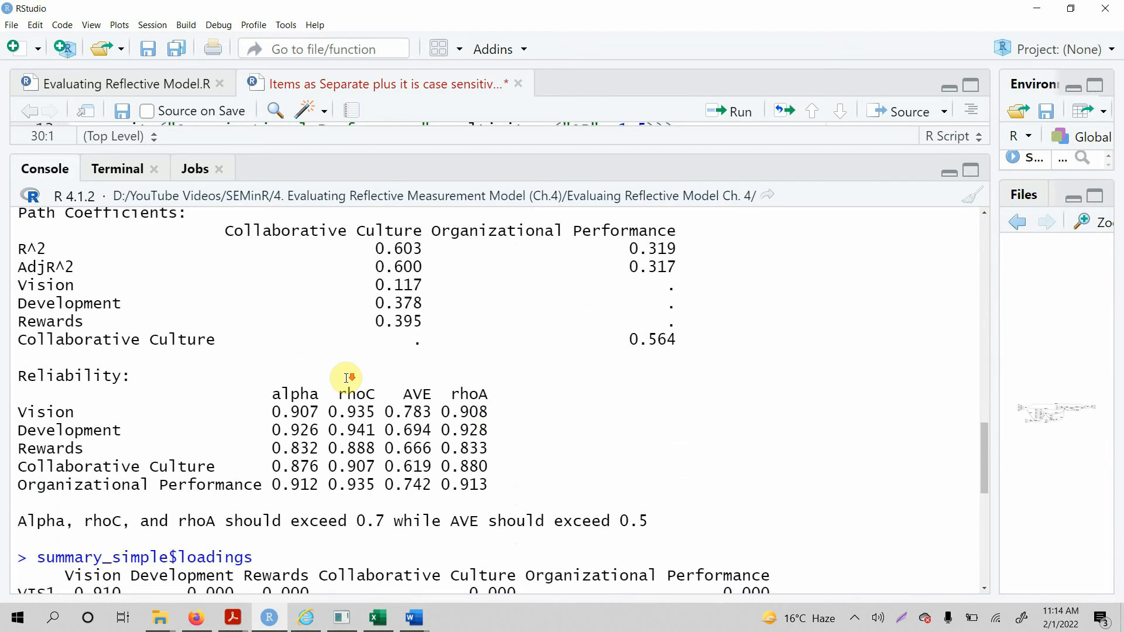
mouse_move(36, 420)
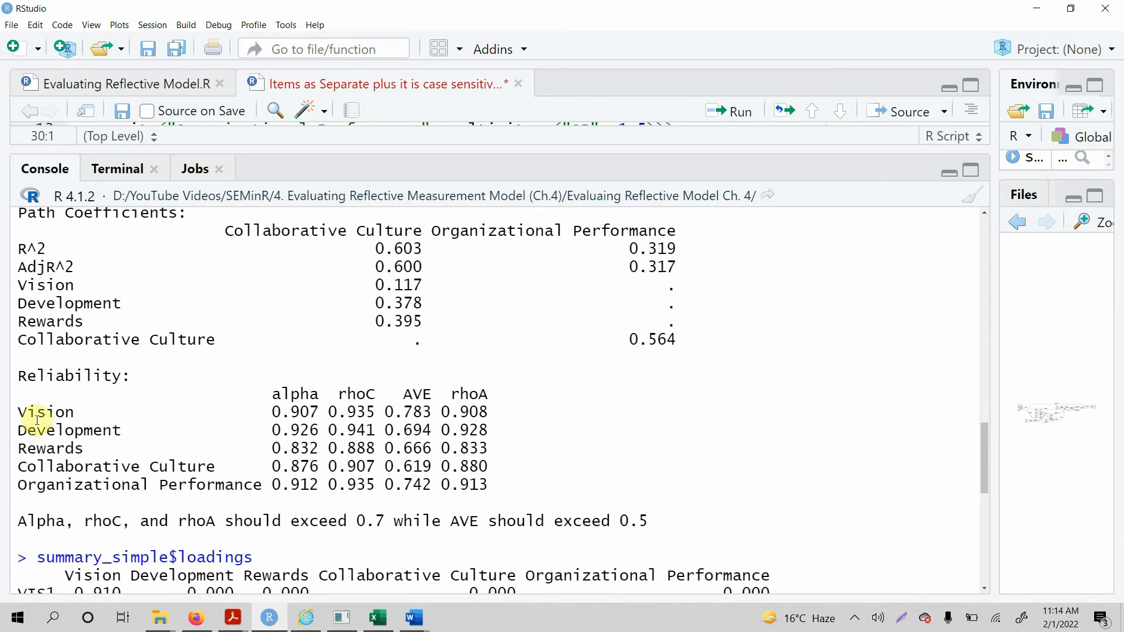
mouse_move(297, 500)
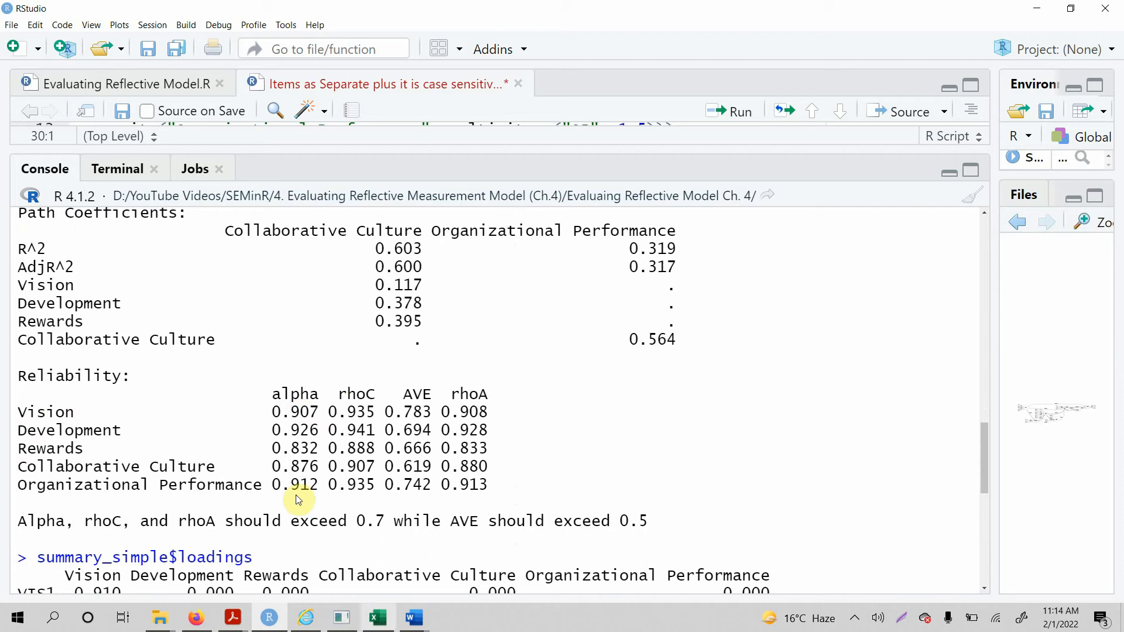
left_click(341, 617)
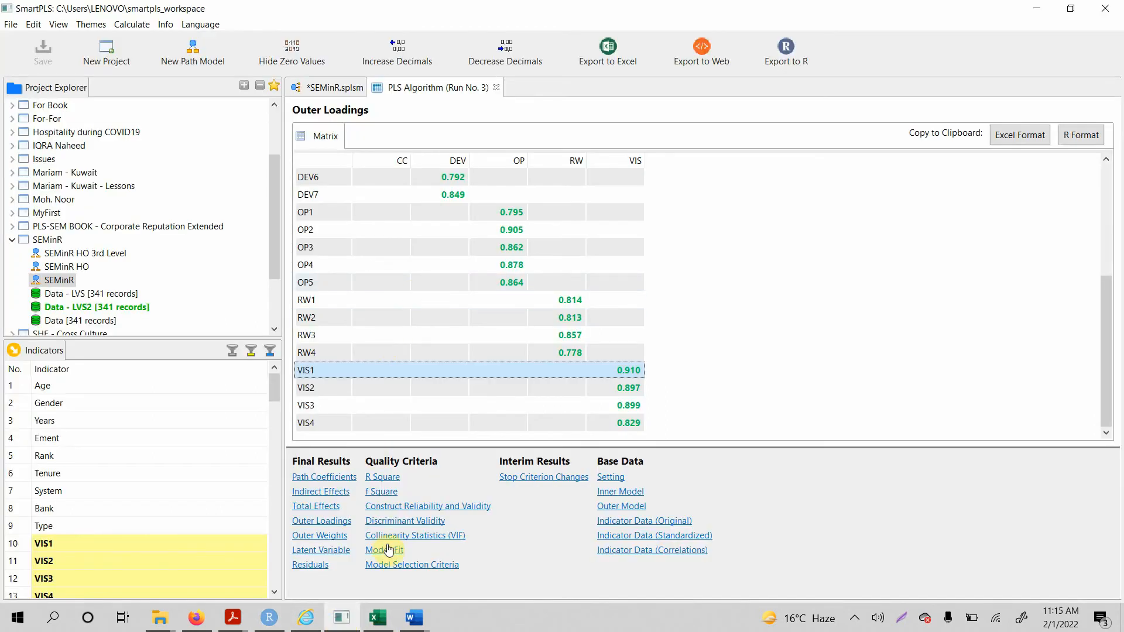
- Compare SmartPLS alpha, rho_A, composite reliability and AVE with R's reliability table
left_click(427, 506)
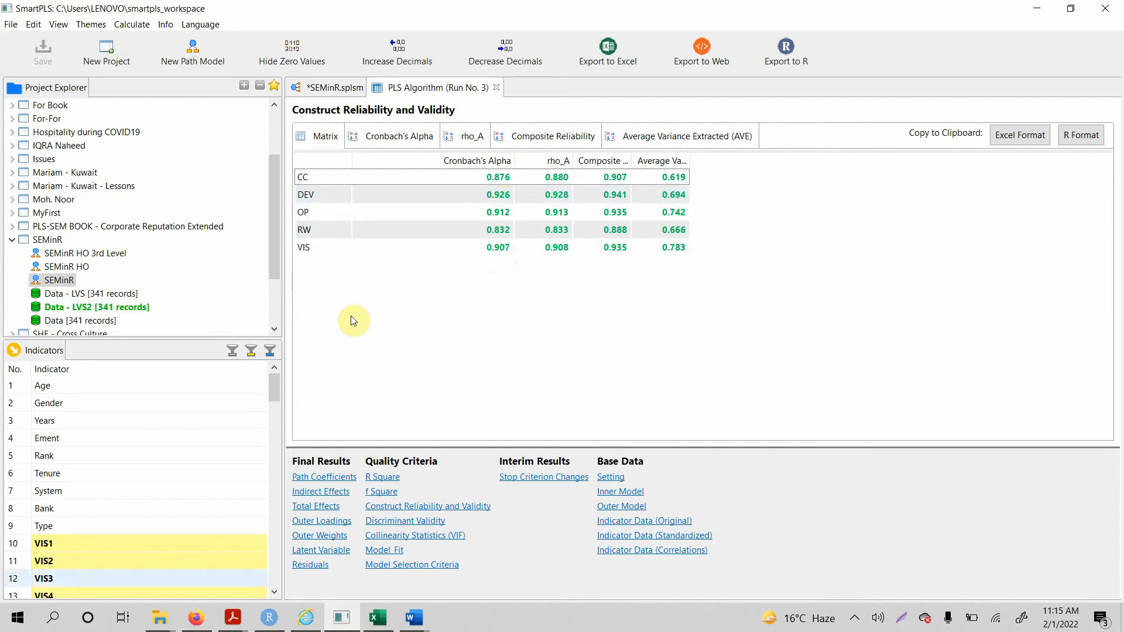
left_click(269, 617)
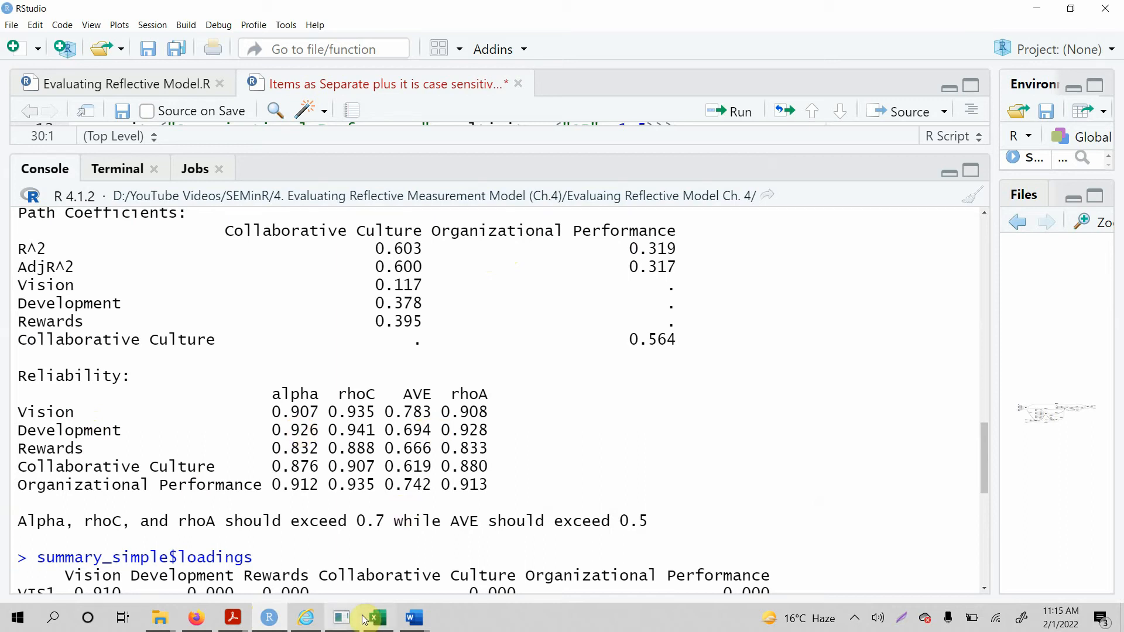
left_click(371, 618)
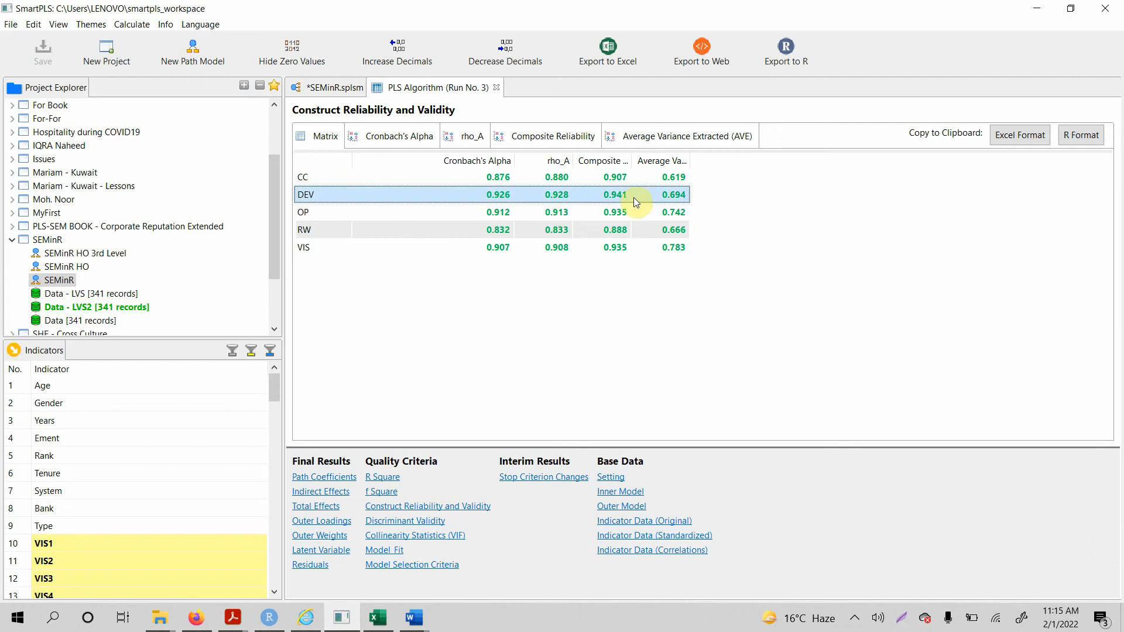
mouse_move(466, 410)
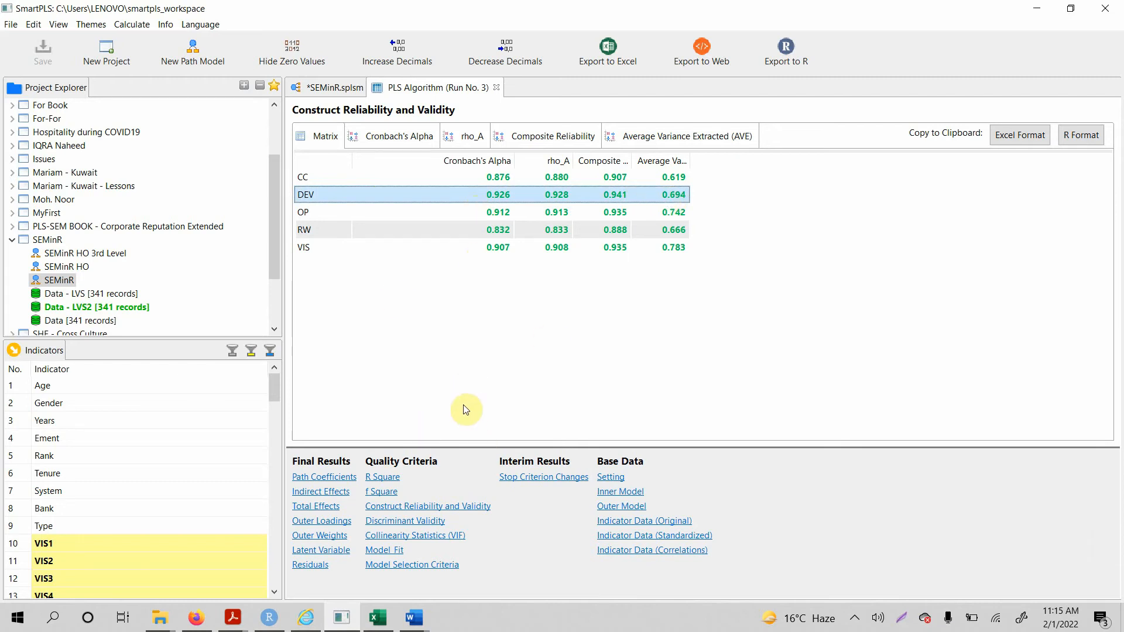
mouse_move(284, 617)
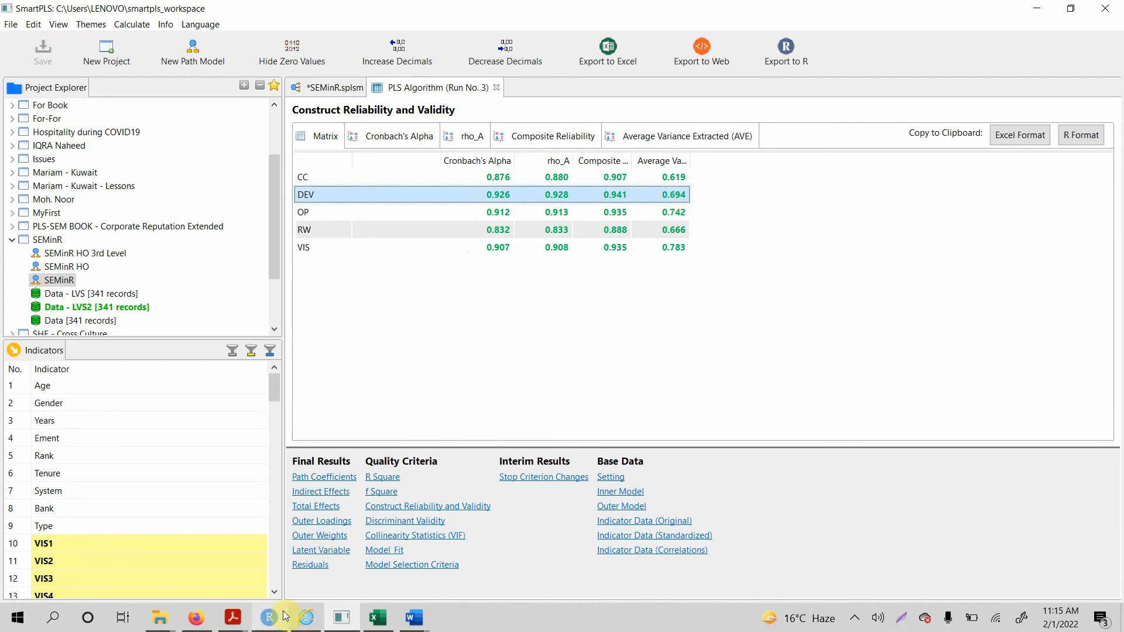
left_click(268, 617)
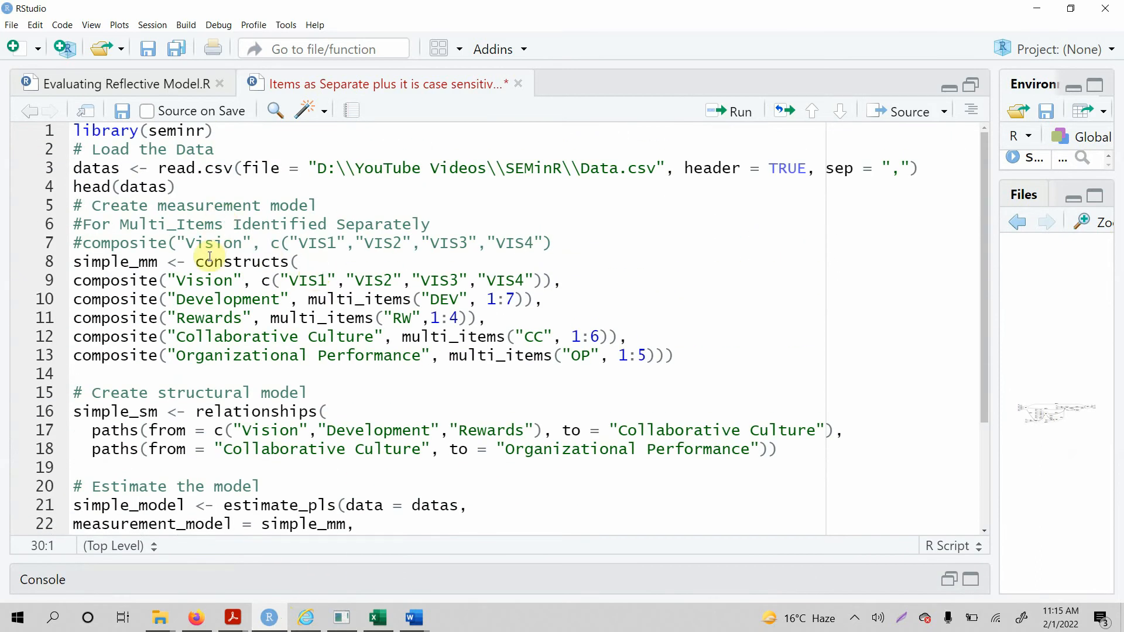
- Run lines 1–14 to get the 'could not find function Composite' error, then go to line 9
left_click(78, 280)
type("C")
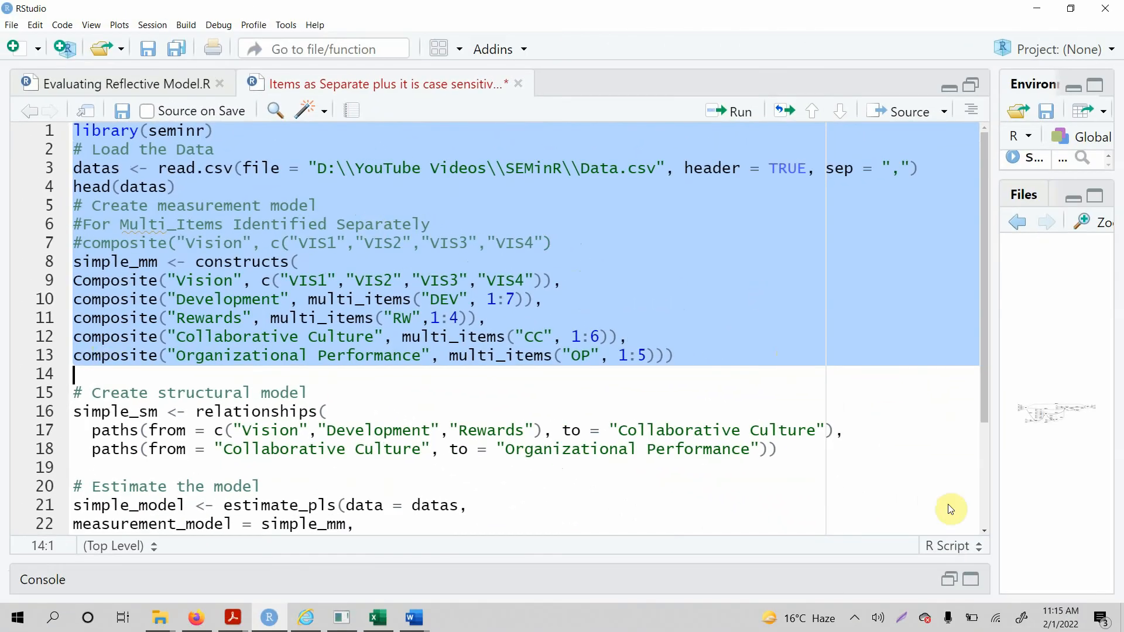
mouse_move(881, 563)
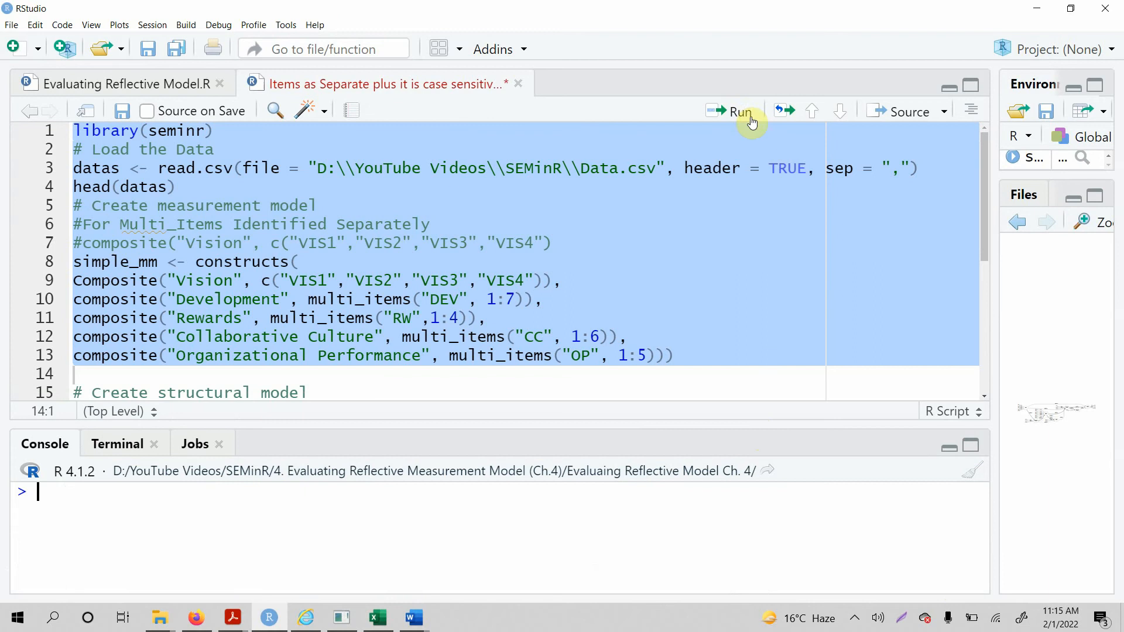
left_click(732, 111)
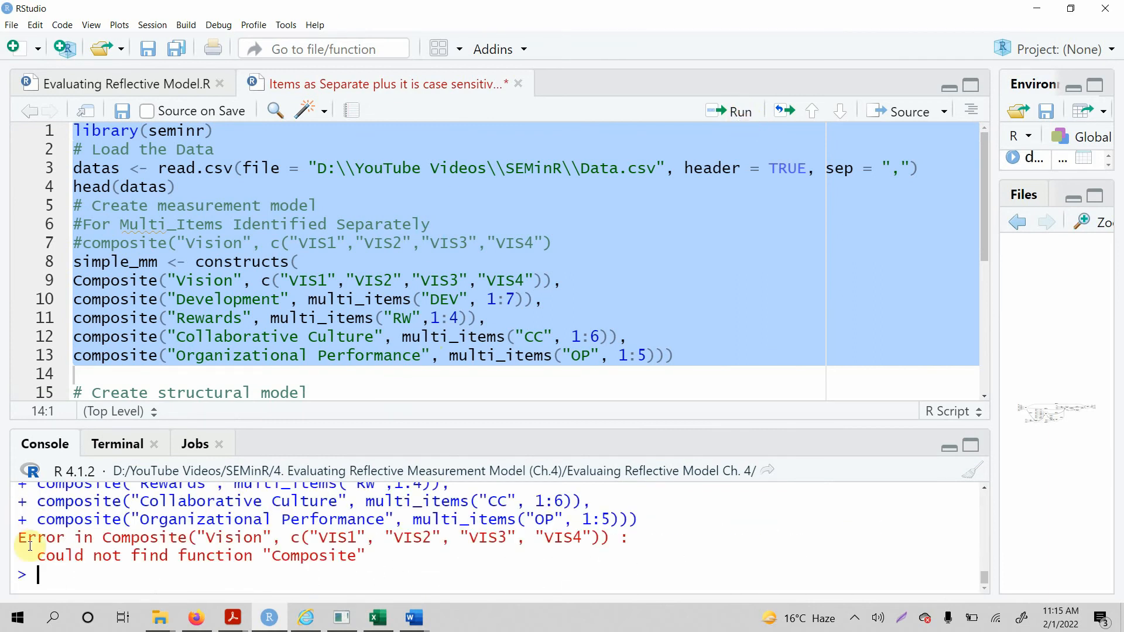
mouse_move(124, 537)
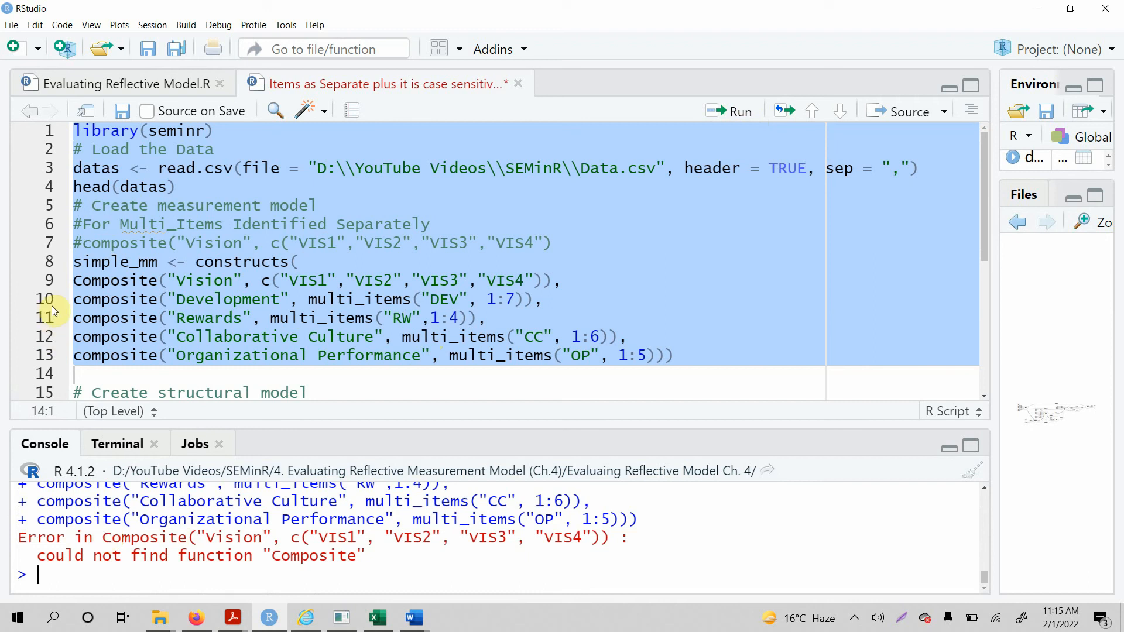
left_click(83, 280)
type("c")
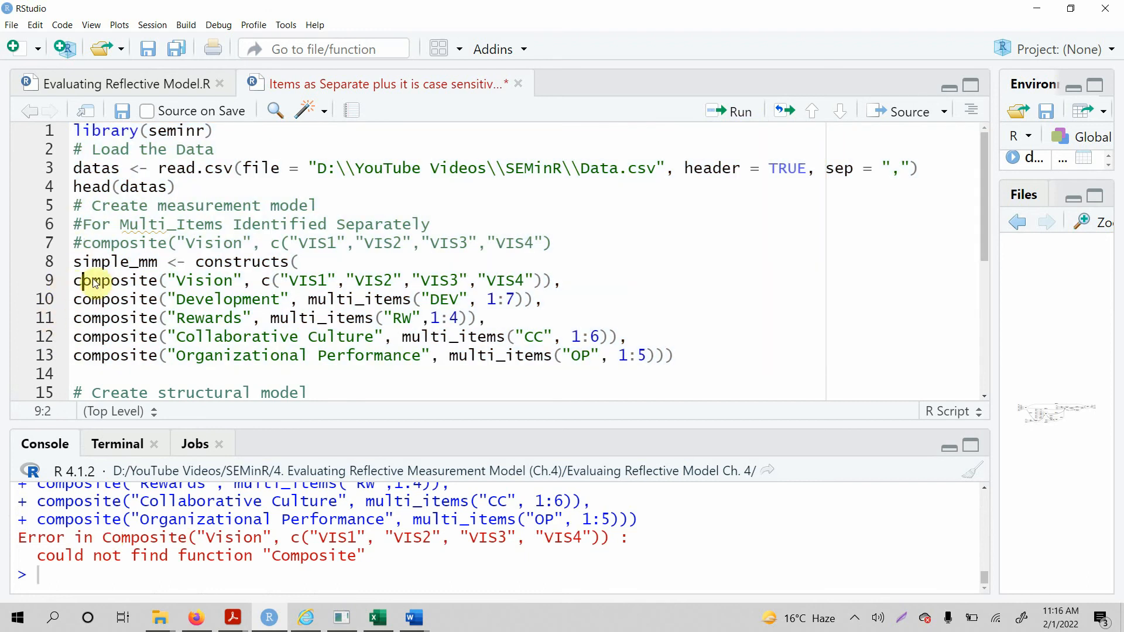
mouse_move(738, 206)
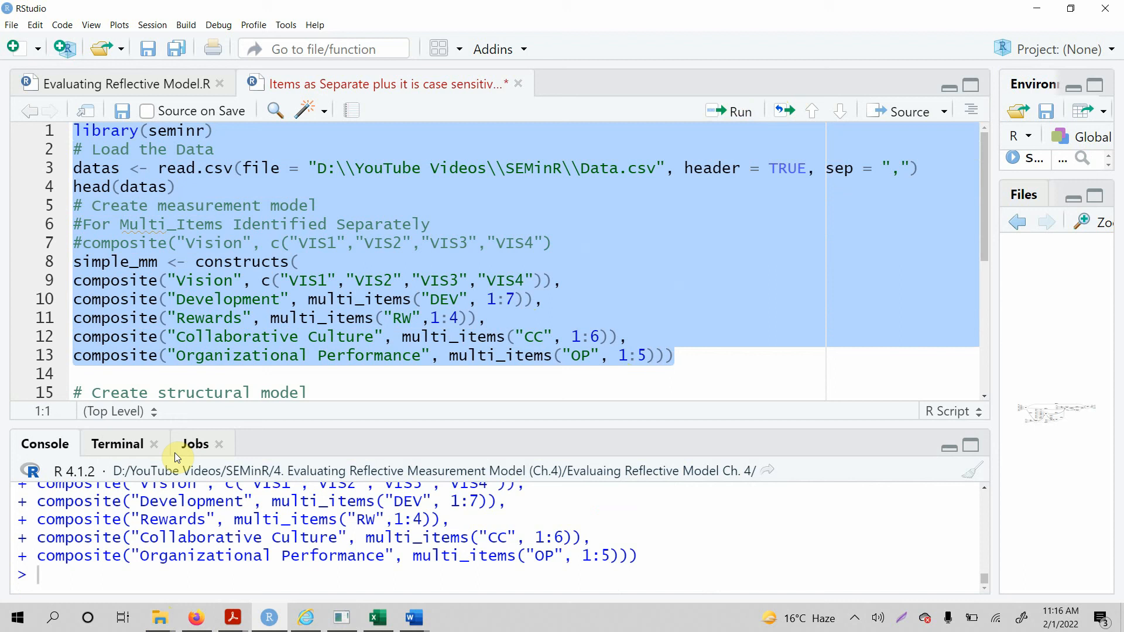
- Change Composite to lowercase composite on line 9 and rerun lines 1–14 without error
left_click(230, 261)
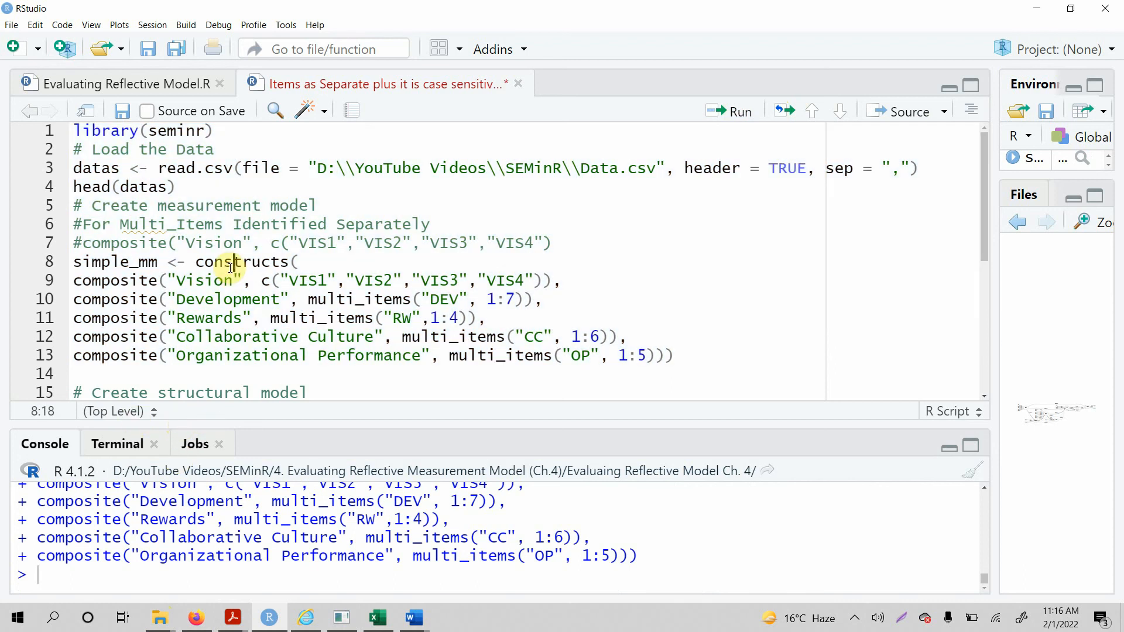